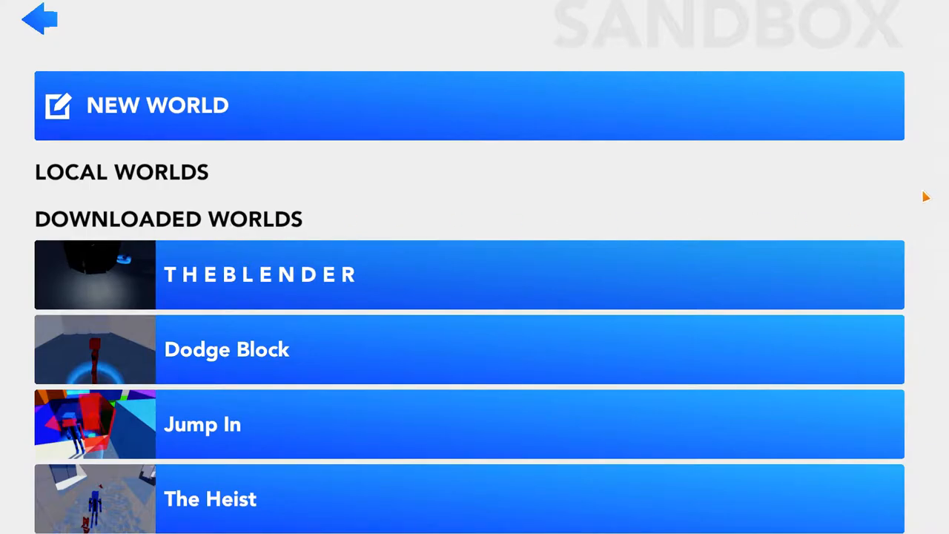
{"action": "mouse_move", "coordinate": [42, 26]}
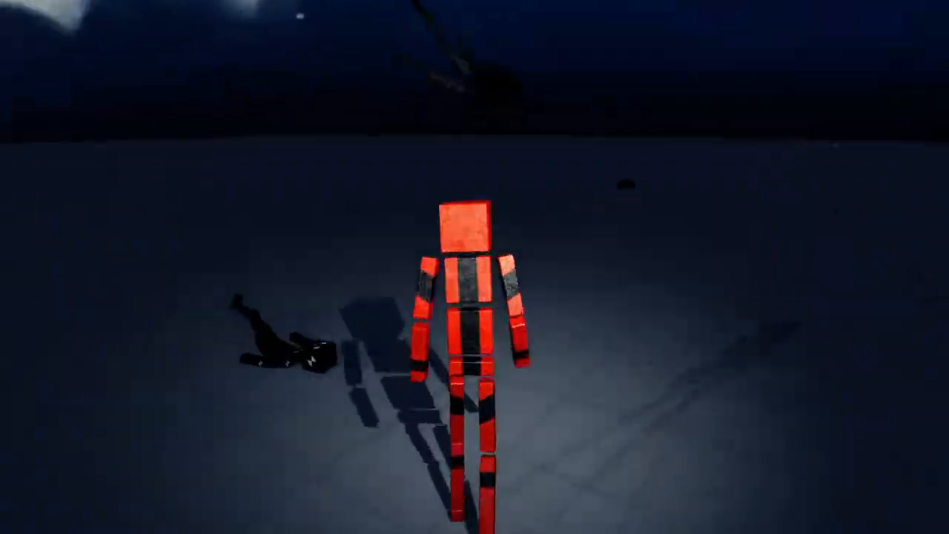
- Lower the horizontal and vertical look sensitivity sliders in Controls, then resume play
{"action": "key", "text": "Escape"}
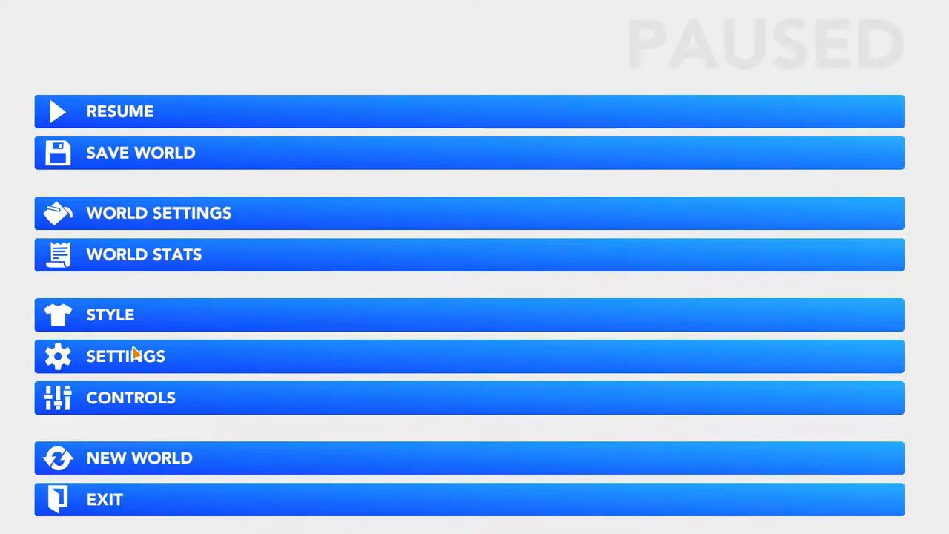
{"action": "left_click", "coordinate": [130, 398]}
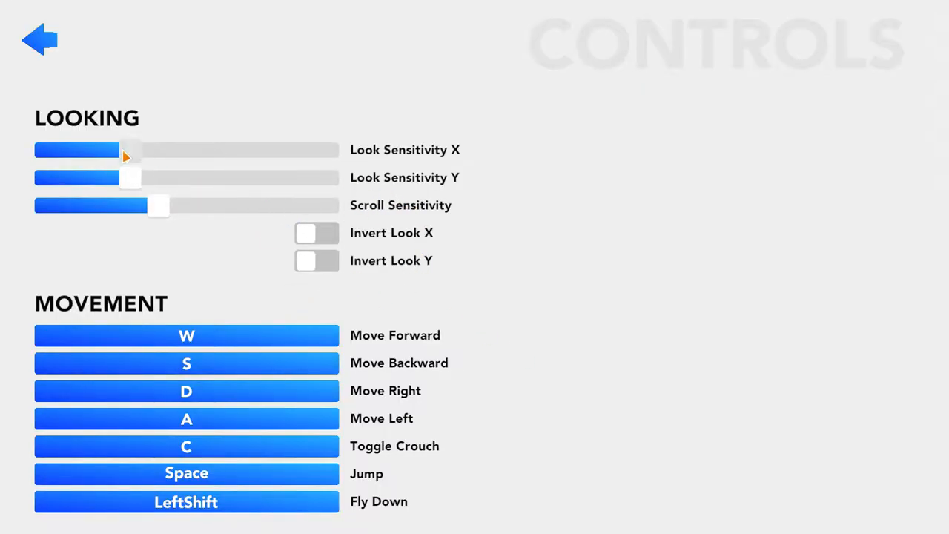
{"action": "left_click_drag", "start_coordinate": [130, 150], "coordinate": [89, 150]}
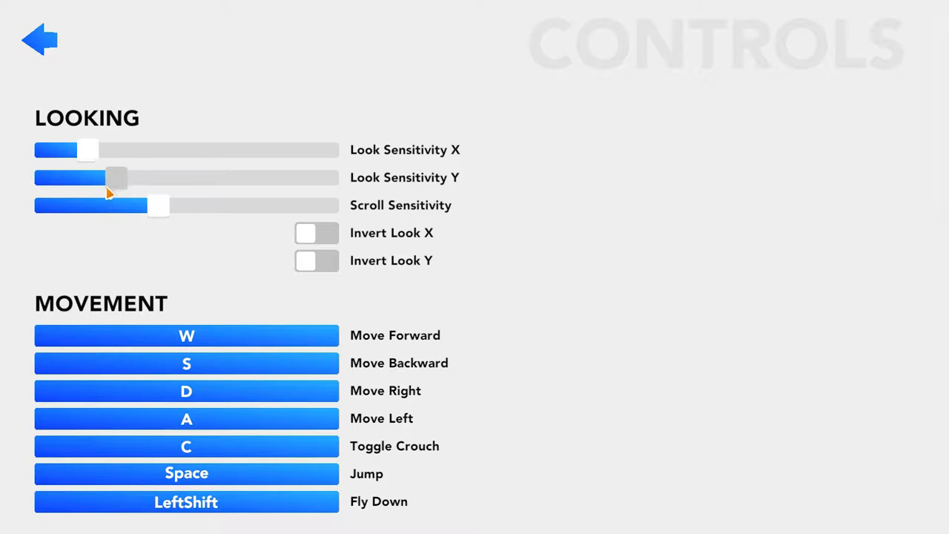
{"action": "left_click", "coordinate": [38, 38]}
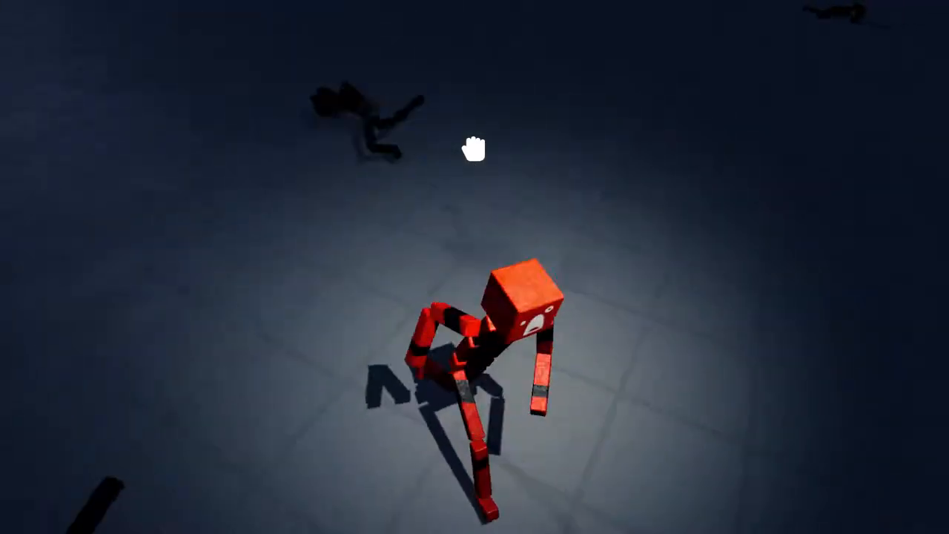
- Exit the dark arena without saving and browse the Sandbox downloaded worlds list
{"action": "key", "text": "Escape"}
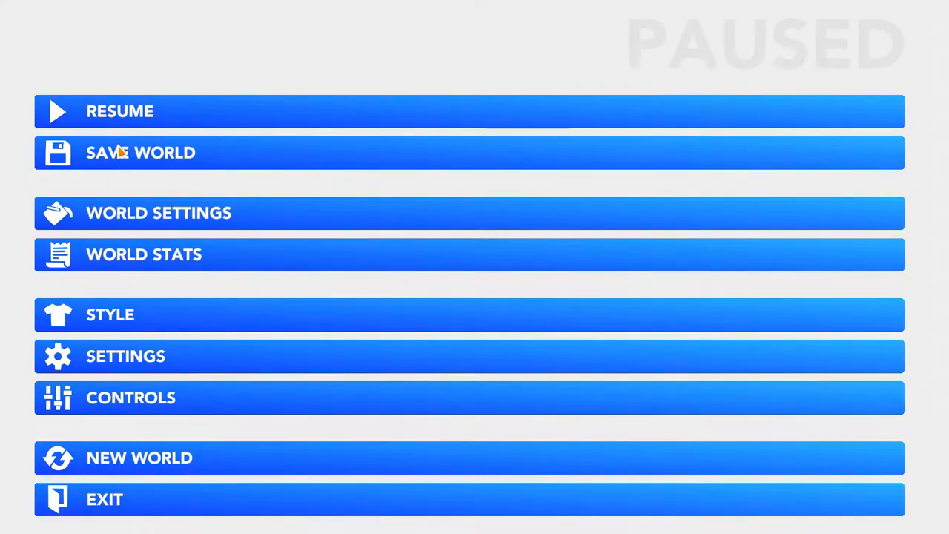
{"action": "mouse_move", "coordinate": [166, 458]}
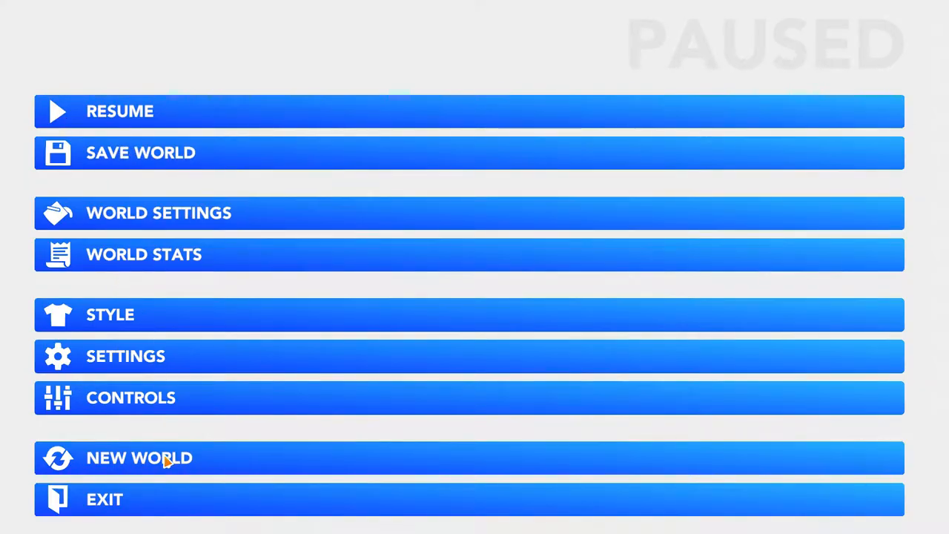
{"action": "left_click", "coordinate": [104, 498]}
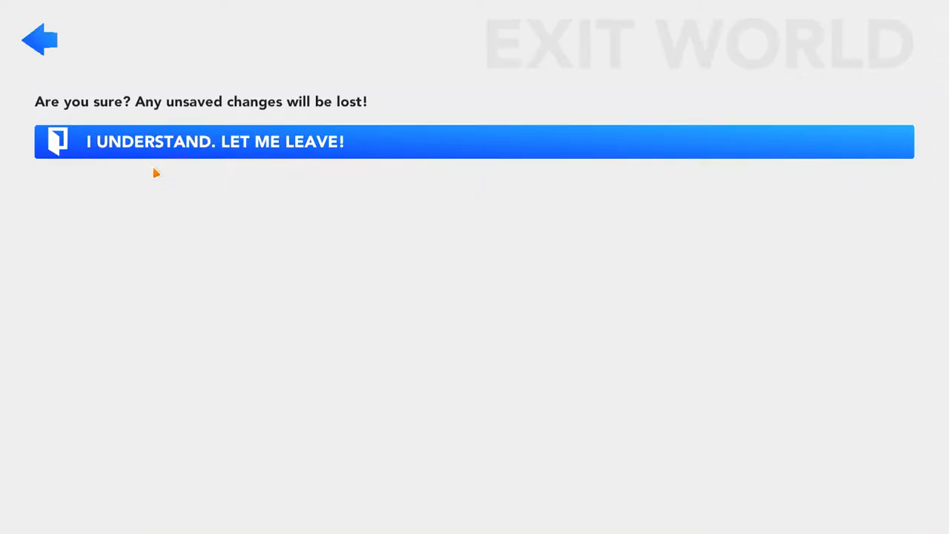
{"action": "left_click", "coordinate": [215, 142]}
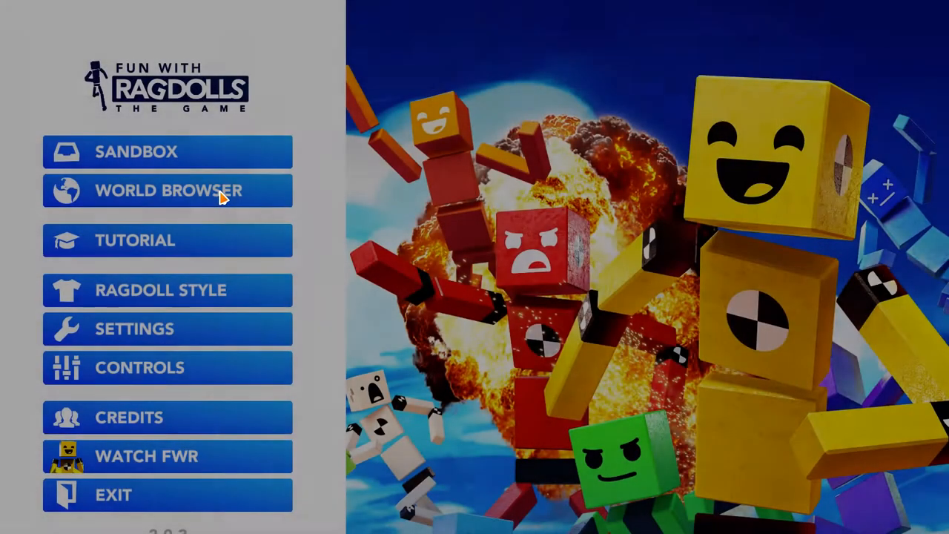
{"action": "left_click", "coordinate": [167, 190]}
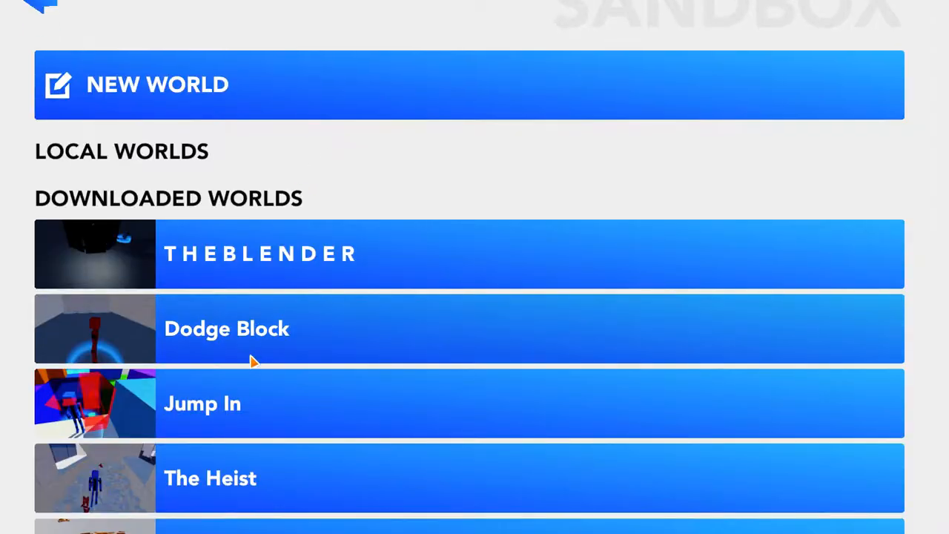
{"action": "scroll", "scroll_direction": "down", "scroll_amount": 3}
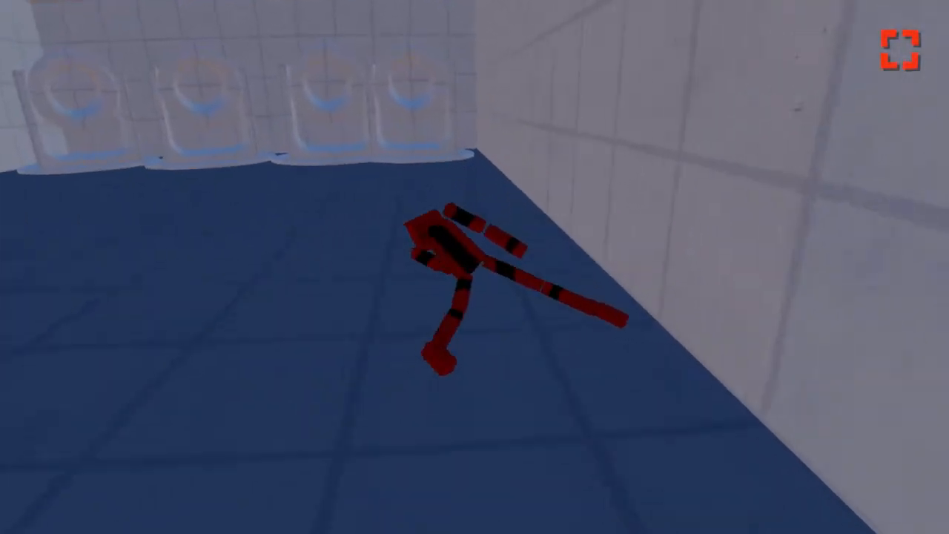
- Exit the blue-tiled world and scroll Downloaded Worlds down to The Apocolypse
{"action": "key", "text": "Escape"}
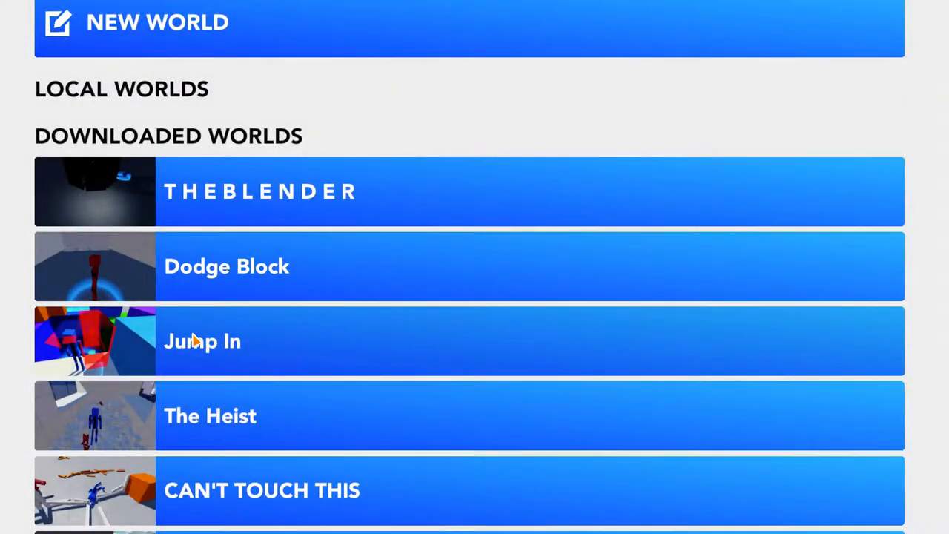
{"action": "left_click", "coordinate": [202, 341]}
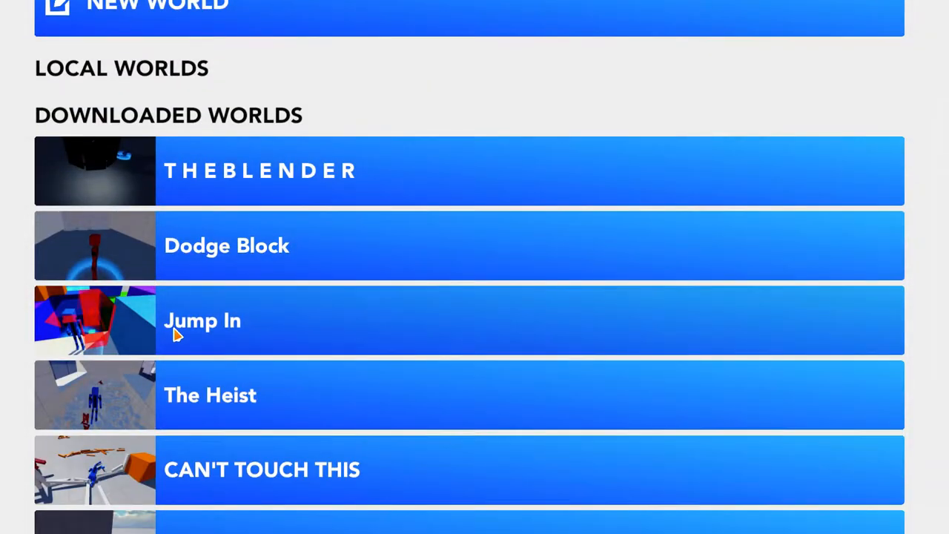
{"action": "mouse_move", "coordinate": [223, 315]}
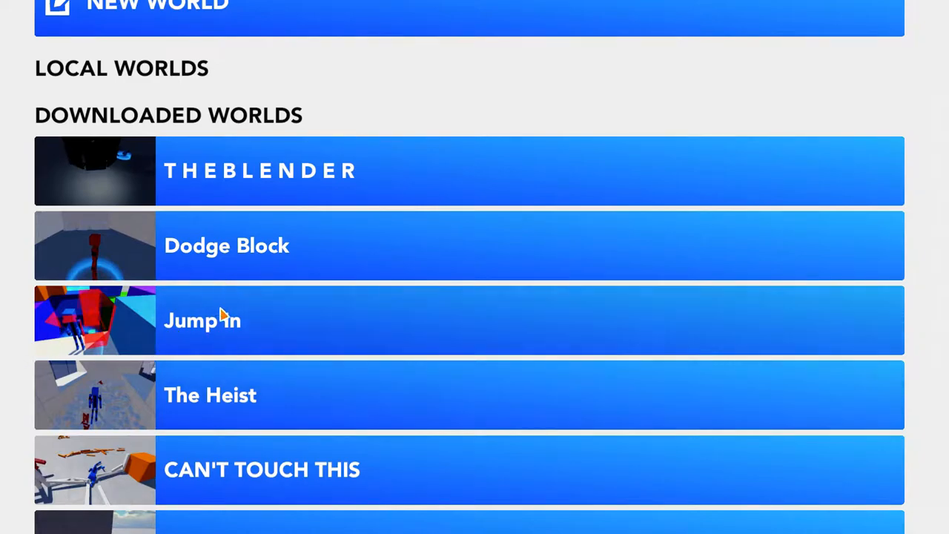
{"action": "scroll", "scroll_direction": "down", "scroll_amount": 3}
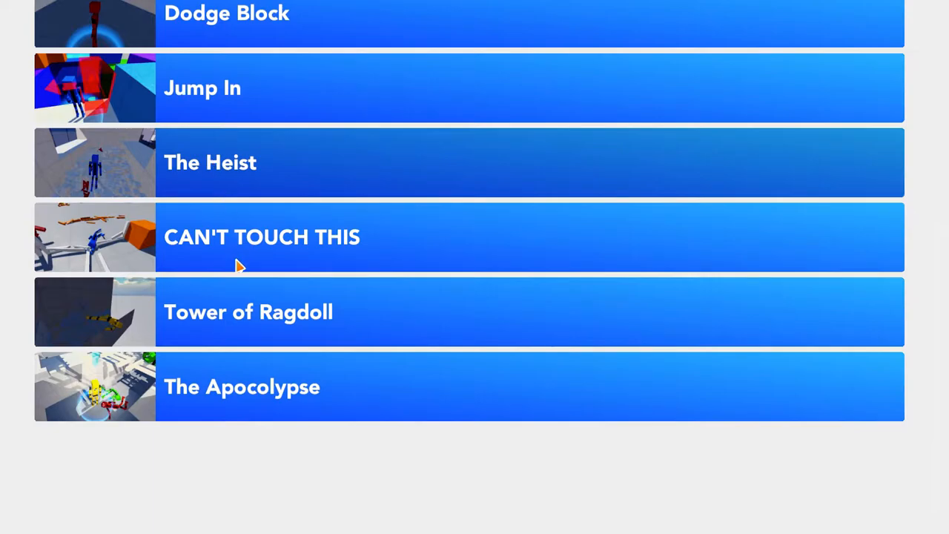
- Launch and play CAN'T TOUCH THIS, then pause it with Esc
{"action": "left_click", "coordinate": [261, 237]}
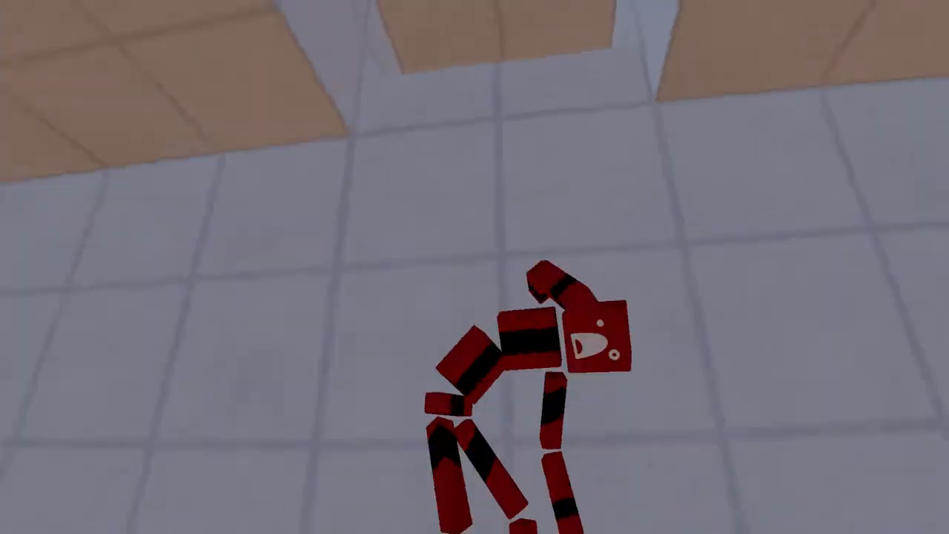
{"action": "key", "text": "Escape"}
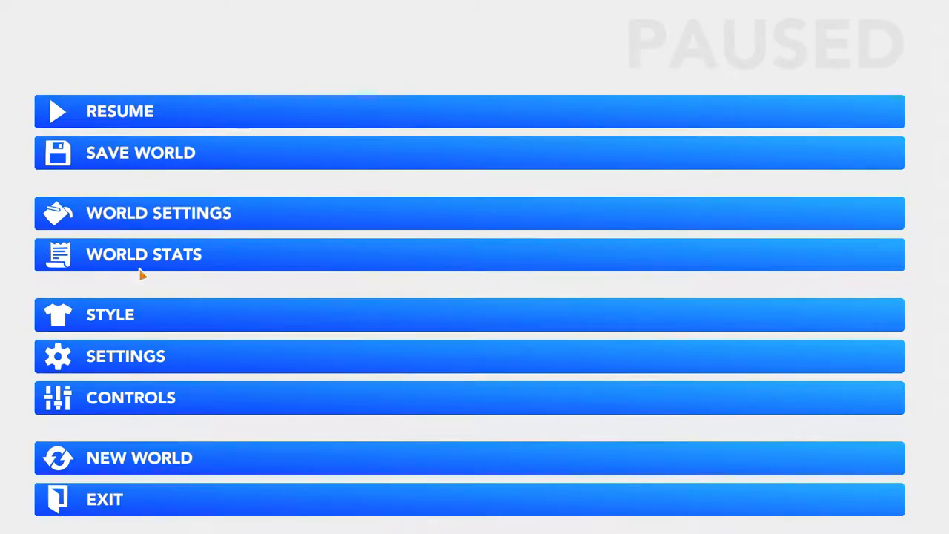
- Open the Controls settings from the pause menu, scroll them, and close them again
{"action": "left_click", "coordinate": [131, 397]}
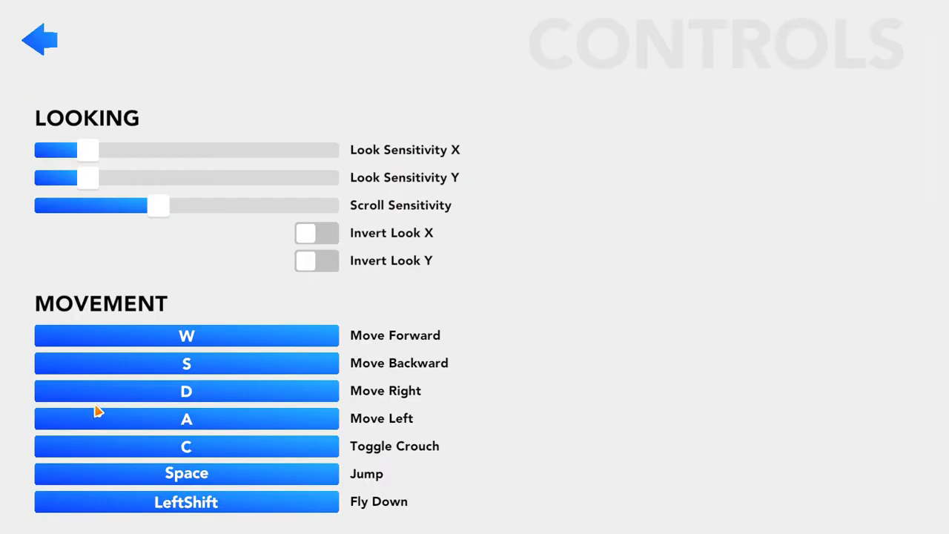
{"action": "scroll", "scroll_direction": "down", "scroll_amount": 3}
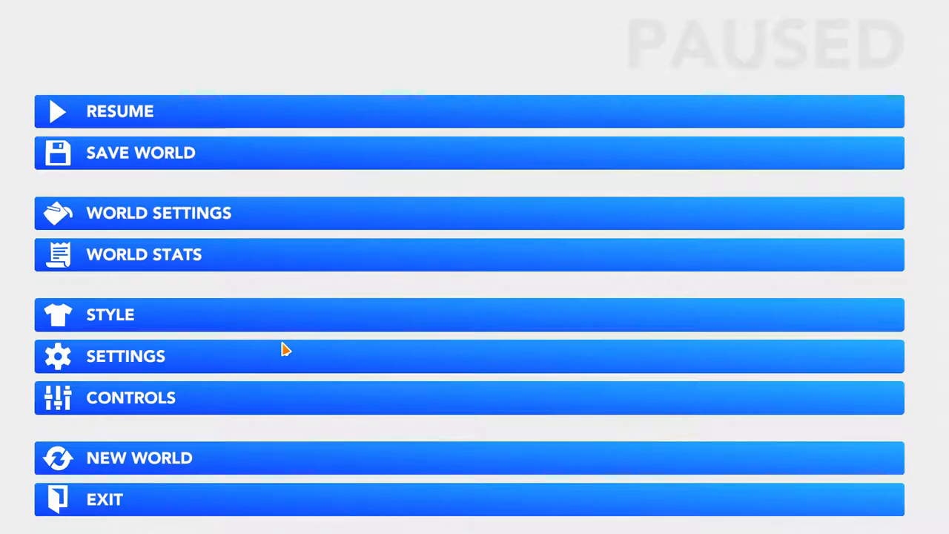
{"action": "left_click", "coordinate": [120, 110]}
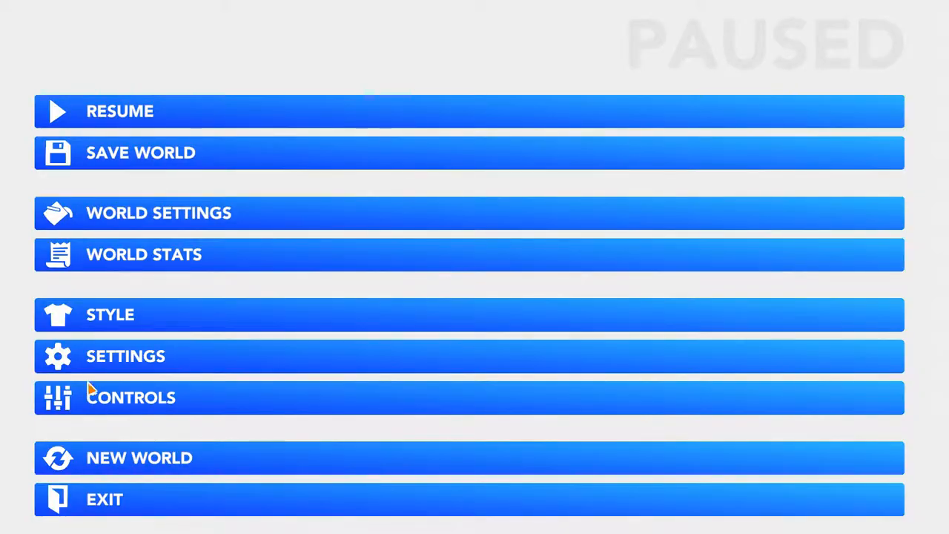
- Scroll through the Controls key bindings for looking, movement, interaction, vehicles, building and camera
{"action": "left_click", "coordinate": [131, 397]}
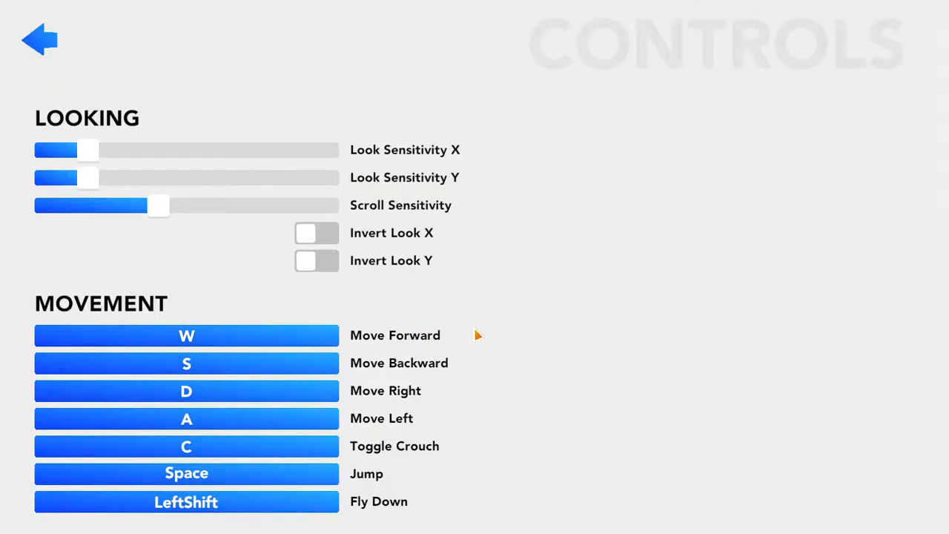
{"action": "scroll", "scroll_direction": "down", "scroll_amount": 3}
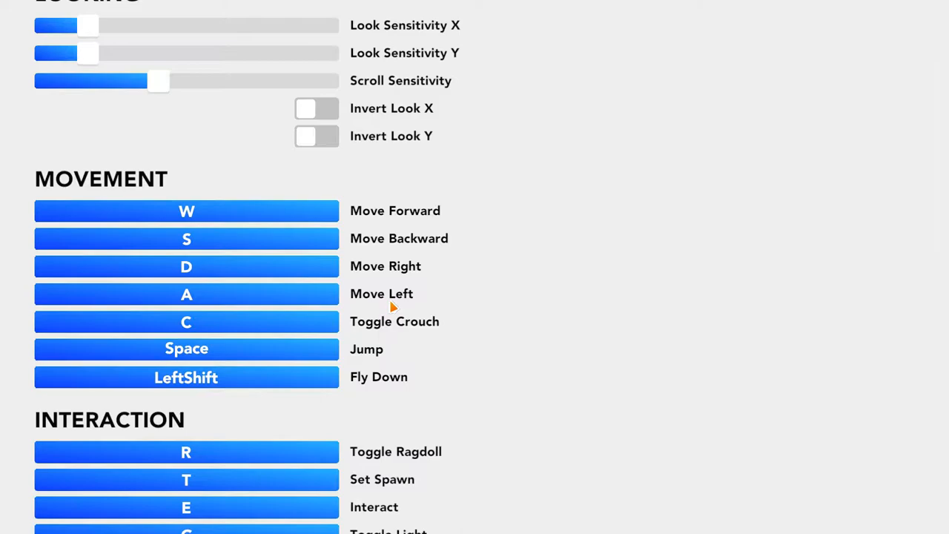
{"action": "scroll", "scroll_direction": "down", "scroll_amount": 3}
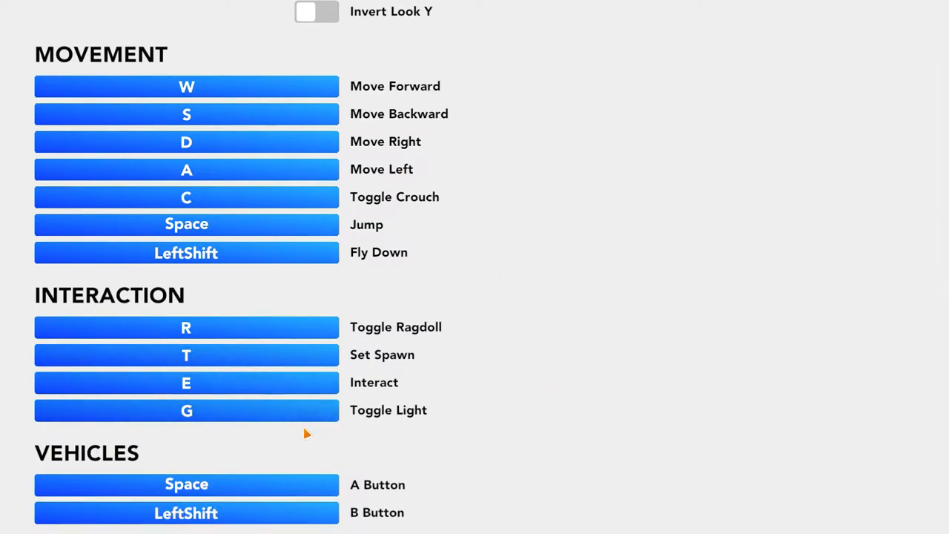
{"action": "mouse_move", "coordinate": [295, 459]}
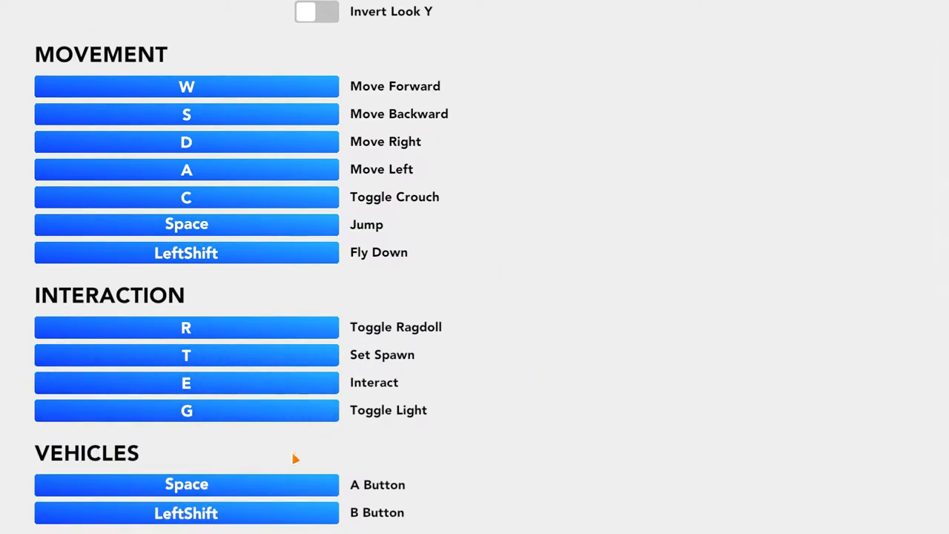
{"action": "scroll", "scroll_direction": "down", "scroll_amount": 3}
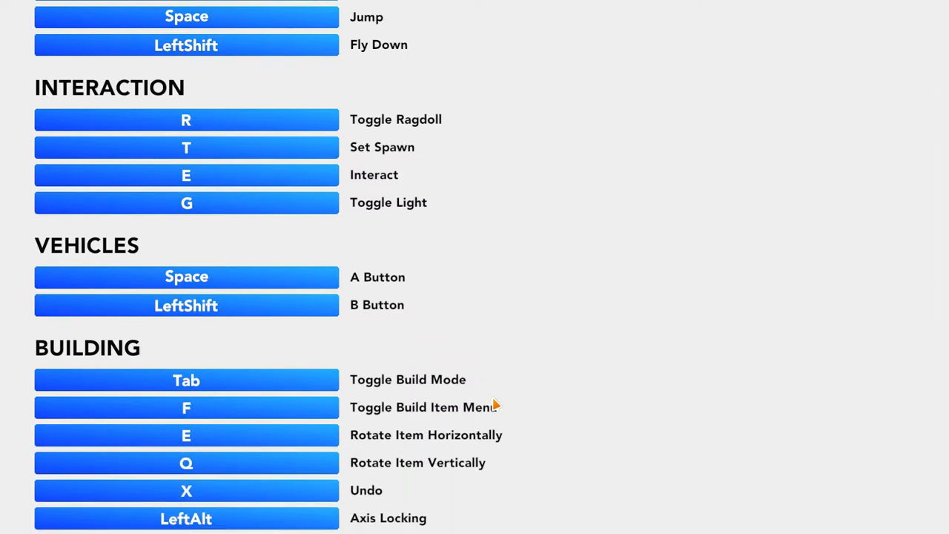
{"action": "scroll", "scroll_direction": "down", "scroll_amount": 3}
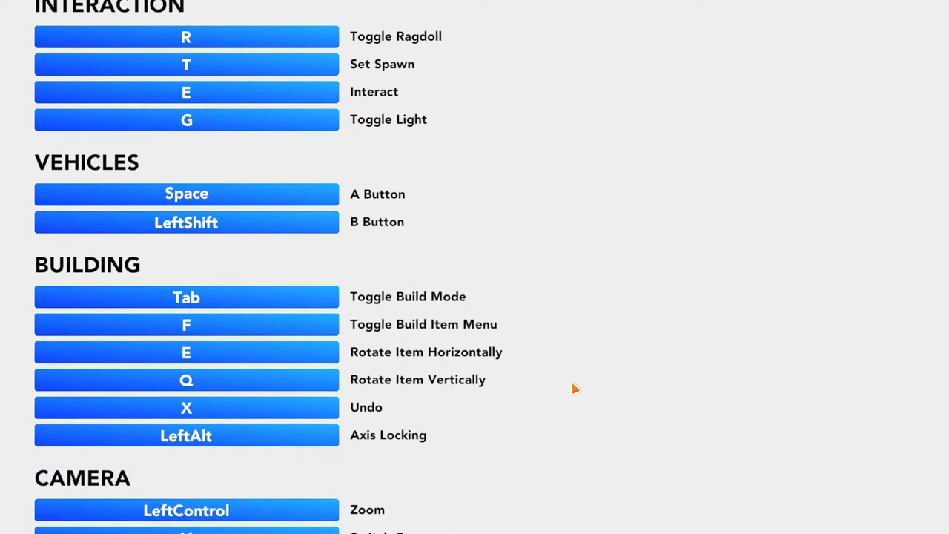
{"action": "scroll", "scroll_direction": "down", "scroll_amount": 3}
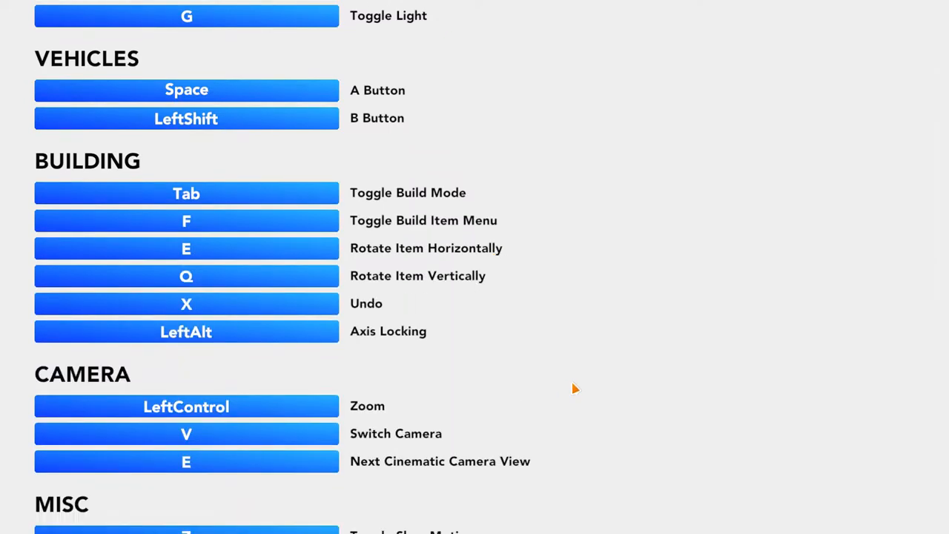
{"action": "scroll", "scroll_direction": "down", "scroll_amount": 3}
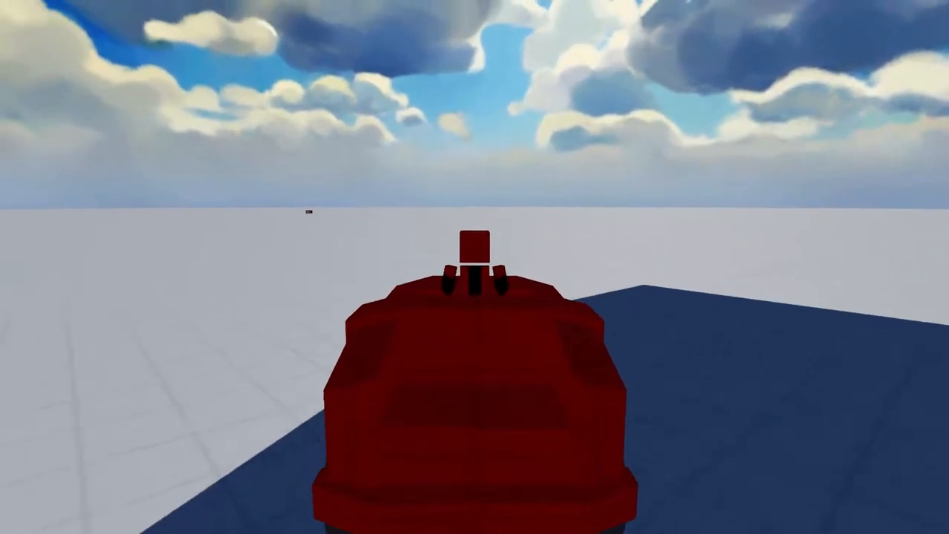
- Pause The Heist with Escape after driving the red car across the plain
{"action": "key", "text": "Escape"}
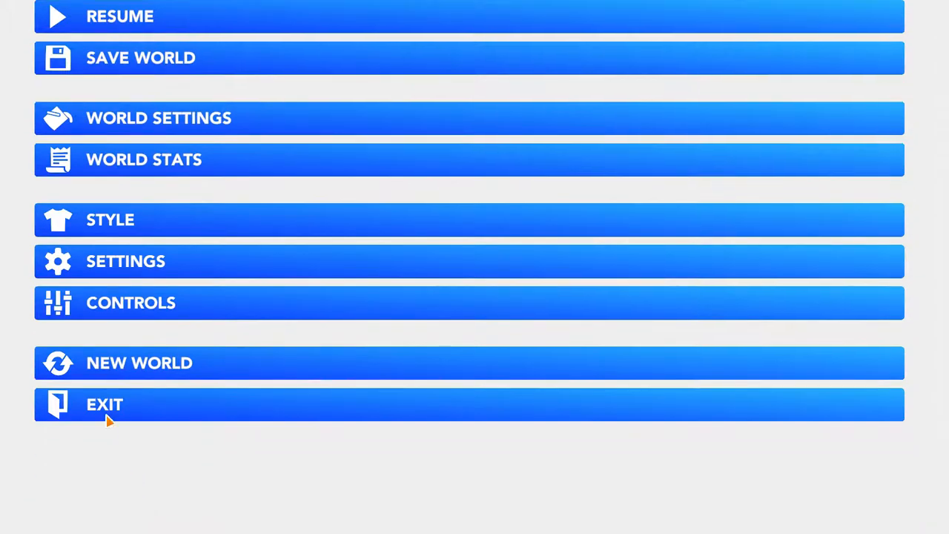
- Exit The Heist and confirm leaving despite losing unsaved changes
{"action": "left_click", "coordinate": [103, 404]}
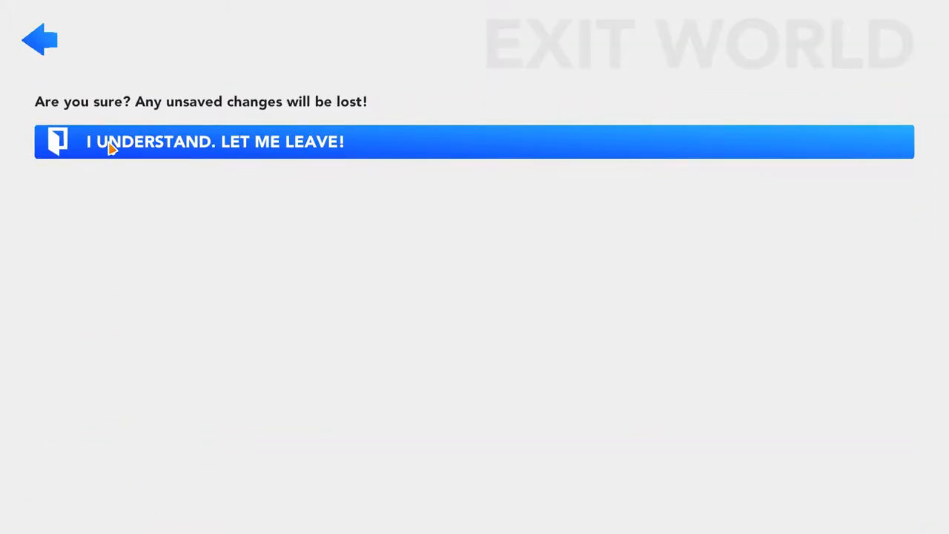
{"action": "left_click", "coordinate": [215, 141]}
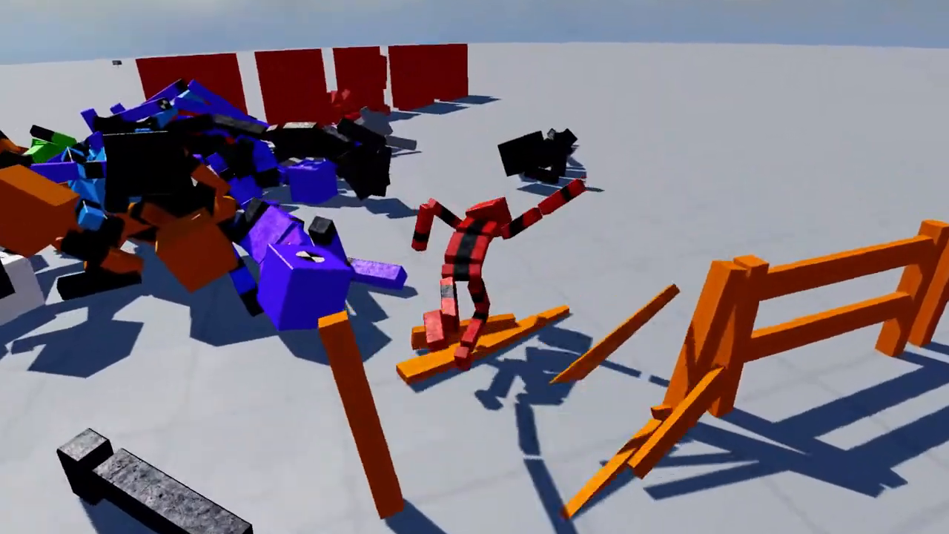
- Pause Can't Touch This with Escape after crashing the ragdoll through fences
{"action": "key", "text": "Escape"}
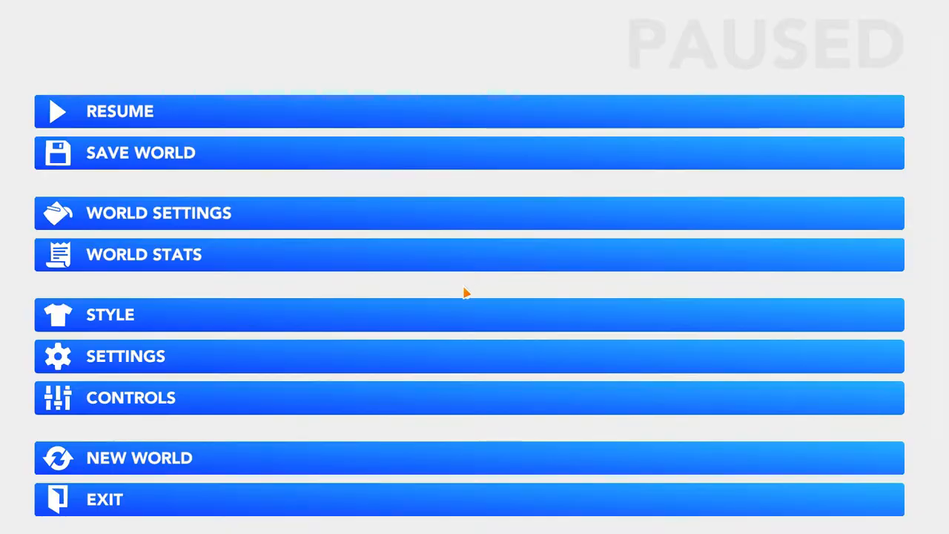
- Exit Can't Touch This without saving and load the Tower of Ragdoll world
{"action": "left_click", "coordinate": [104, 498]}
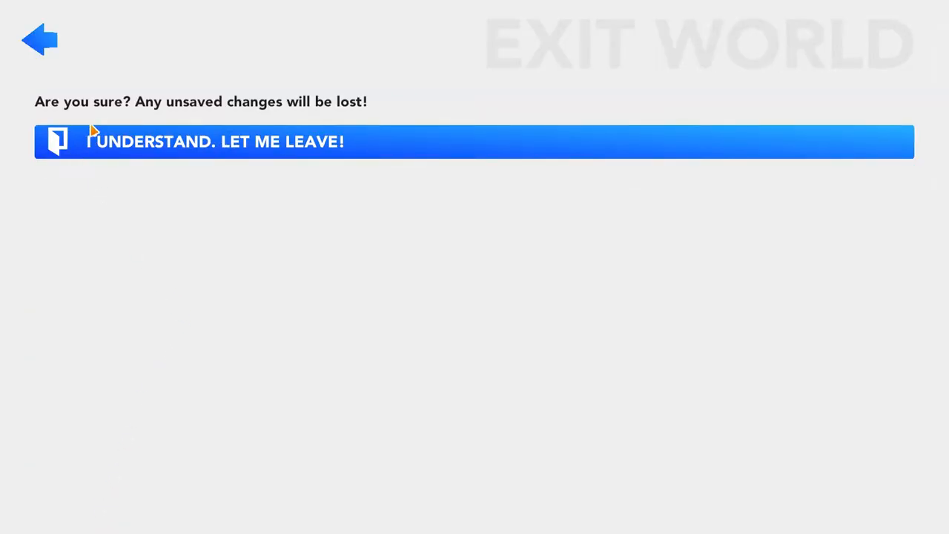
{"action": "left_click", "coordinate": [215, 142]}
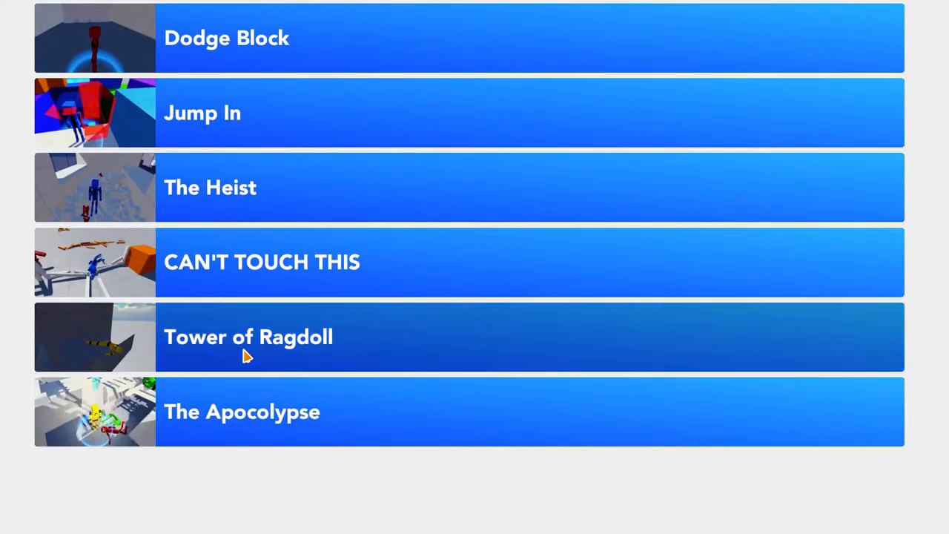
{"action": "left_click", "coordinate": [248, 337]}
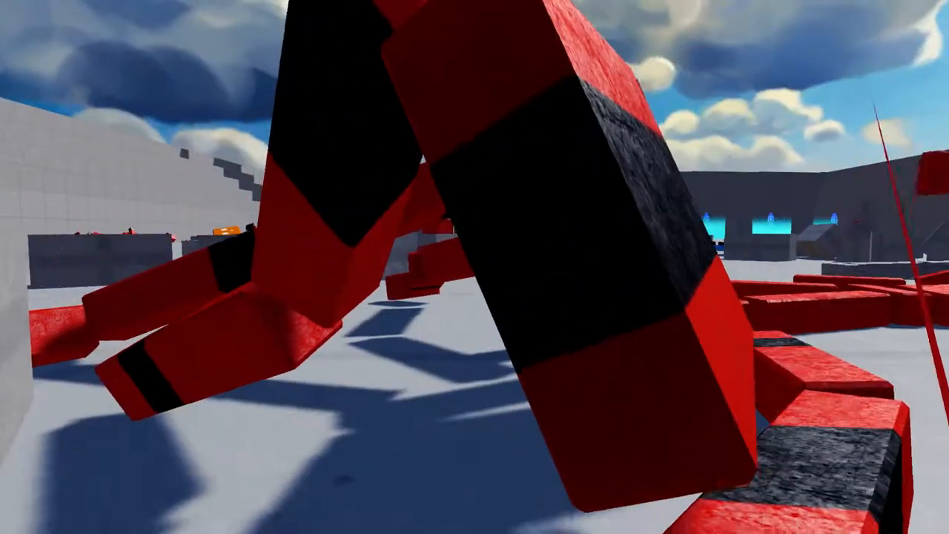
- Pause the Tower of Ragdoll world to bring up the pause menu
{"action": "key", "text": "Escape"}
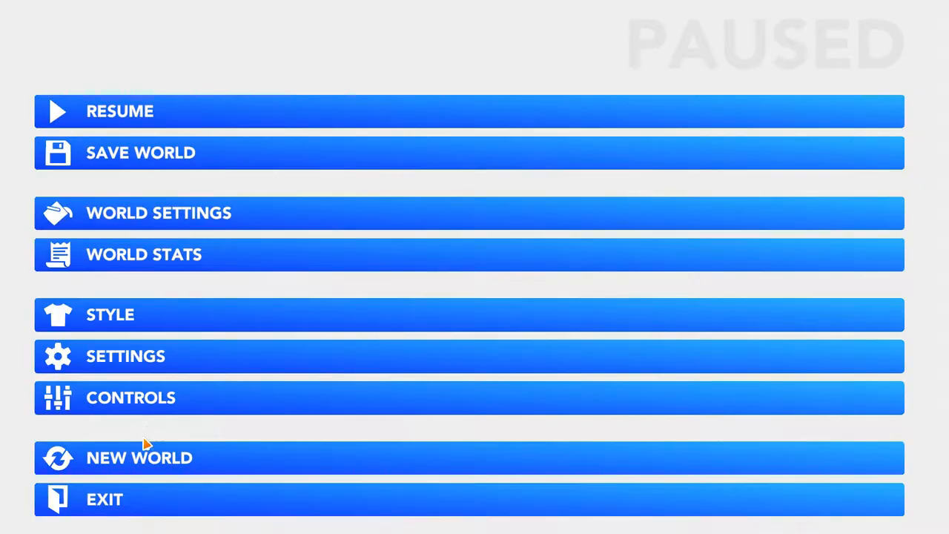
- Leave Tower of Ragdoll and load The Apocolypse from the Downloaded Worlds list
{"action": "left_click", "coordinate": [138, 457]}
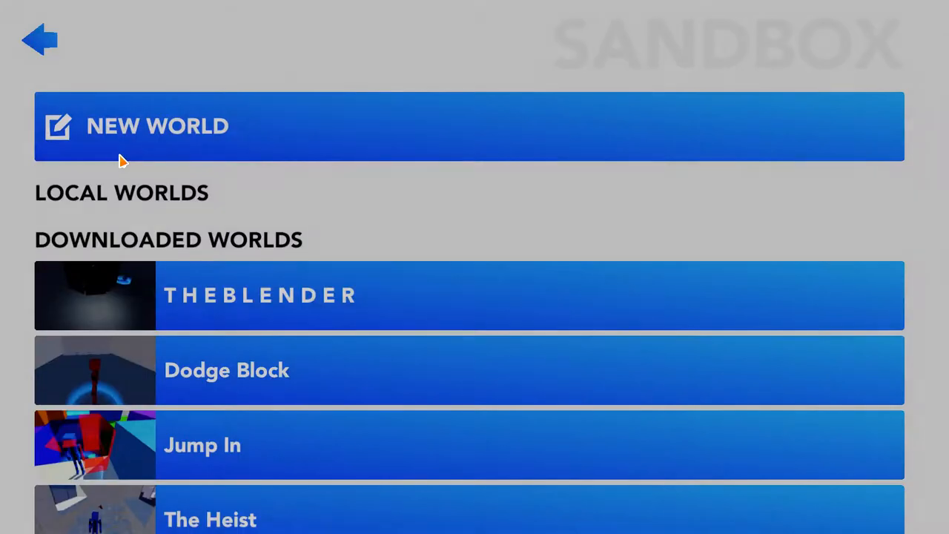
{"action": "scroll", "scroll_direction": "down", "scroll_amount": 3}
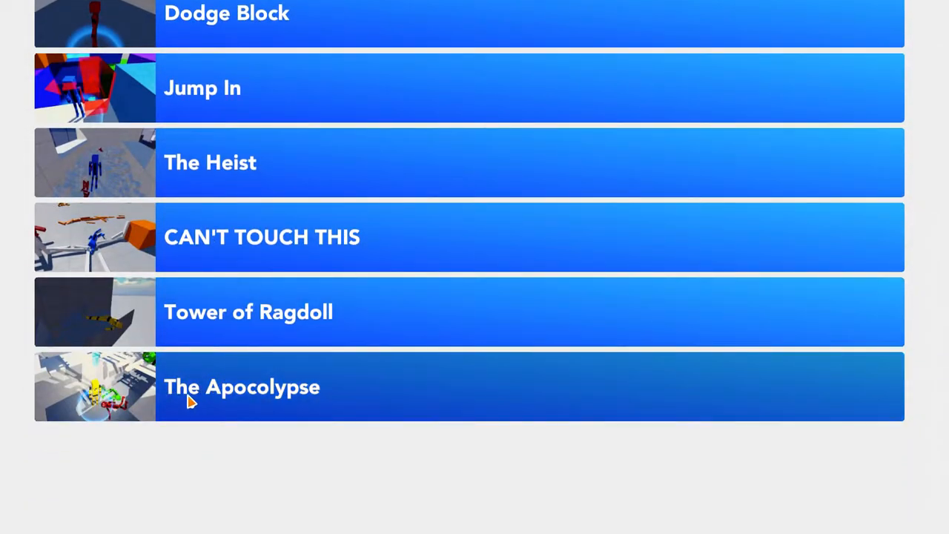
{"action": "left_click", "coordinate": [242, 386]}
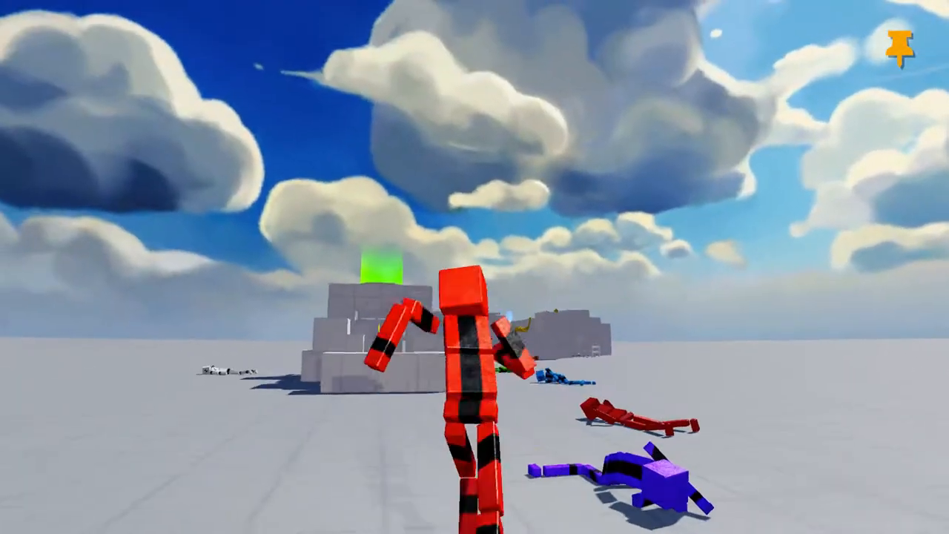
- Run the red ragdoll across The Apocolypse arena, then pause the game
{"action": "key", "text": "Escape"}
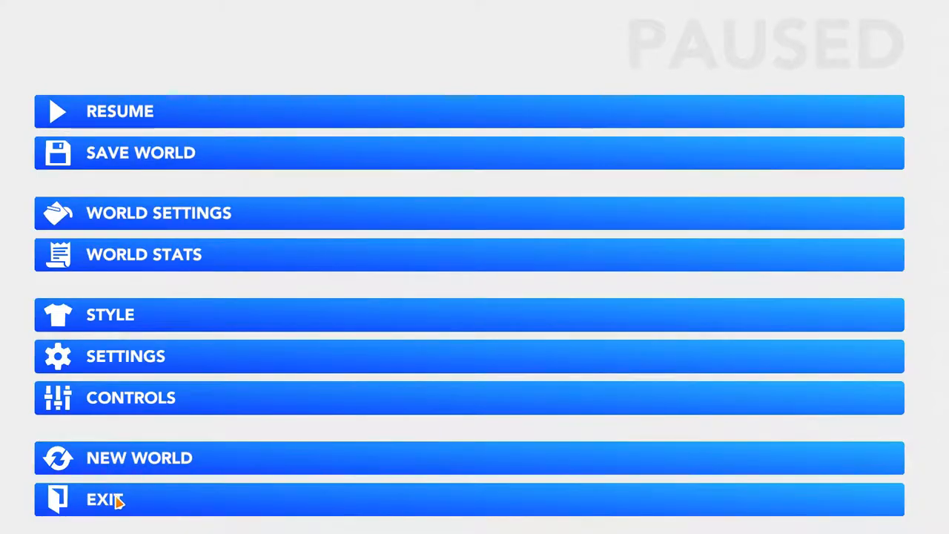
- Exit The Apocolypse and view the seven subscribed worlds in the browser's Collection tab
{"action": "left_click", "coordinate": [104, 499]}
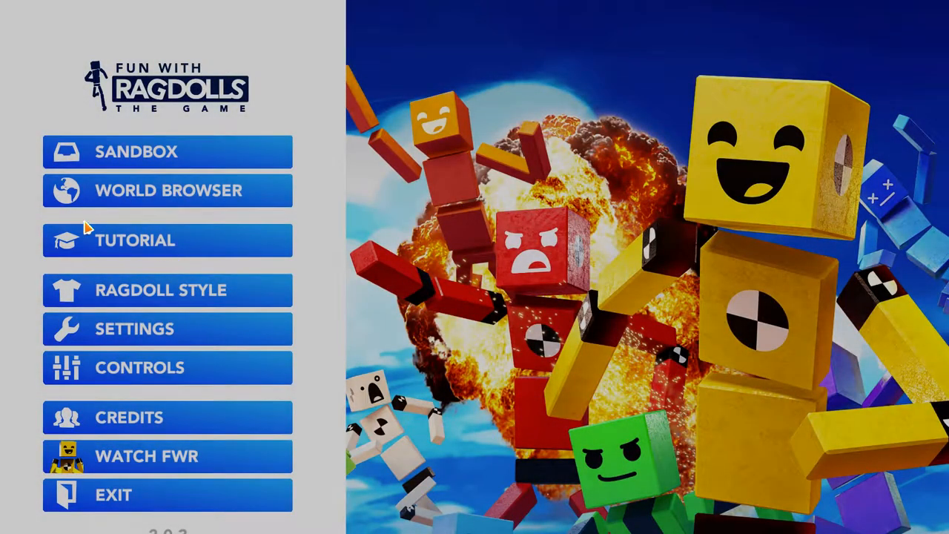
{"action": "mouse_move", "coordinate": [425, 248]}
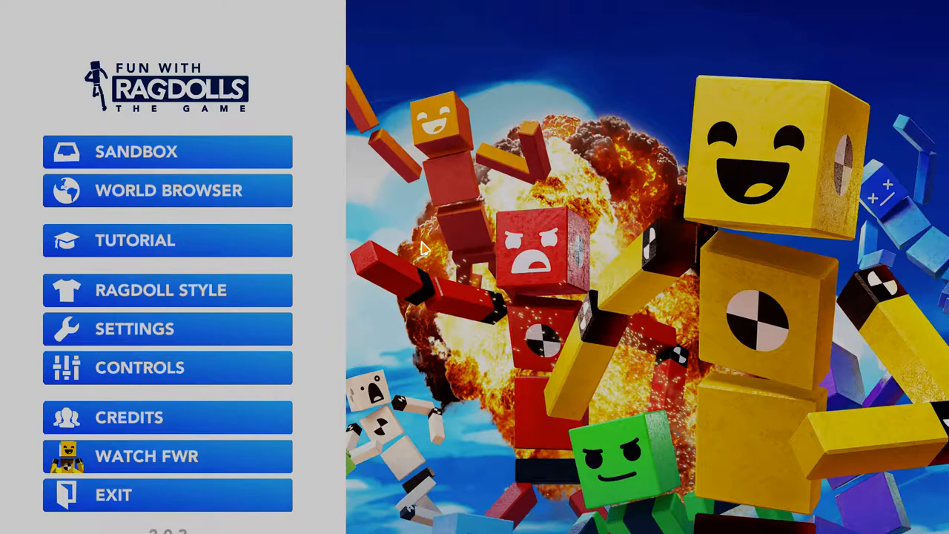
{"action": "mouse_move", "coordinate": [496, 220]}
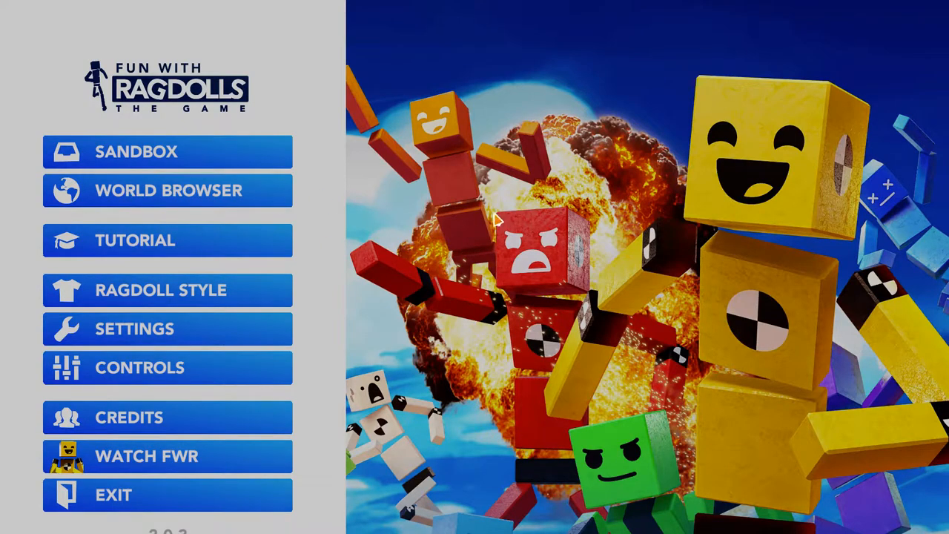
{"action": "left_click", "coordinate": [167, 190]}
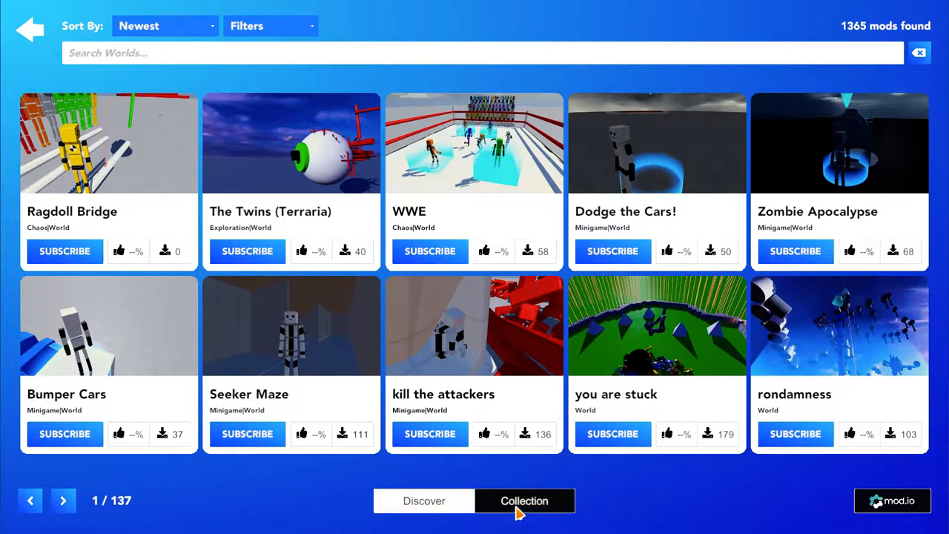
{"action": "left_click", "coordinate": [524, 500]}
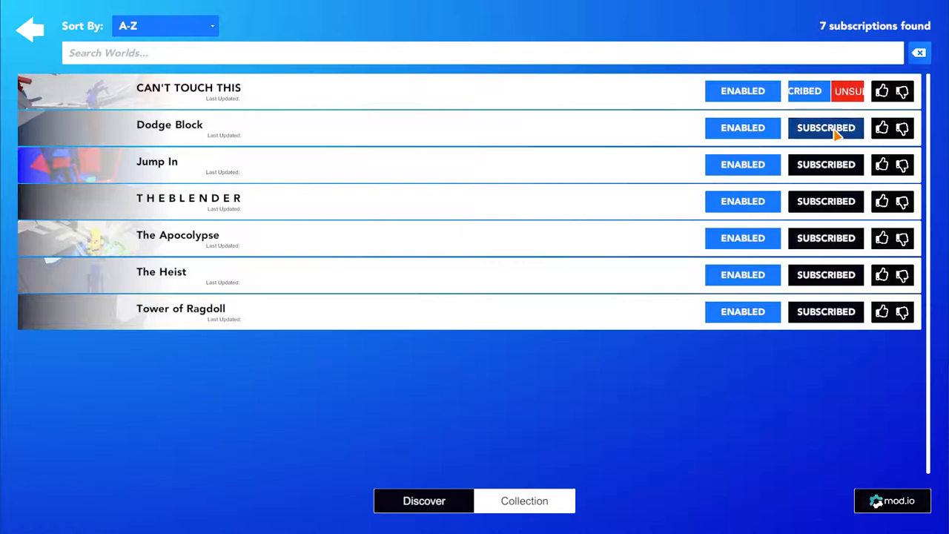
- Unsubscribe from six collected worlds, including Dodge Block, Jump In and The Apocolypse
{"action": "left_click", "coordinate": [848, 91]}
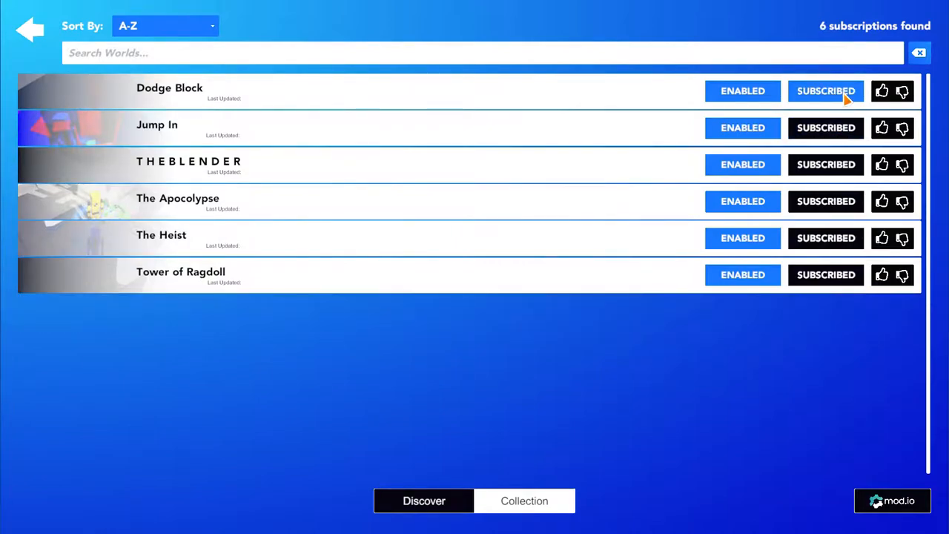
{"action": "left_click", "coordinate": [826, 91]}
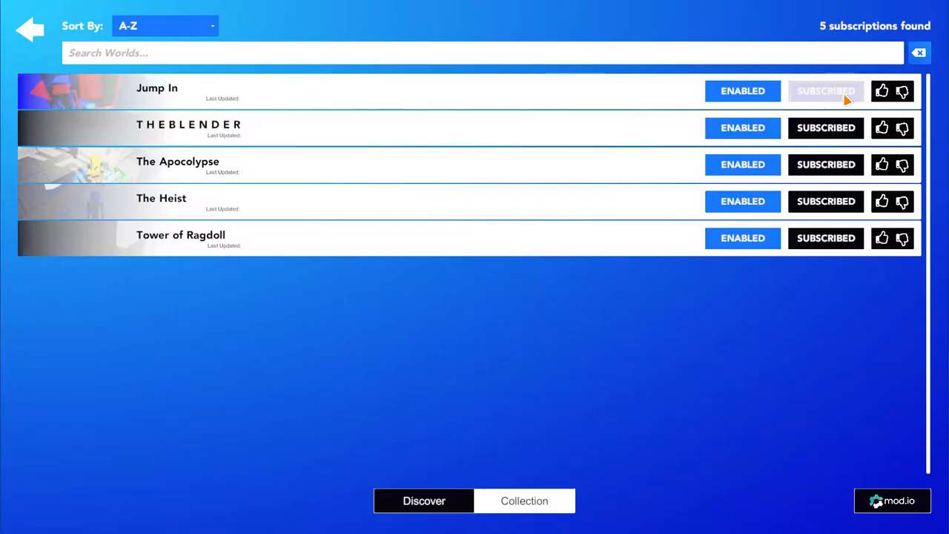
{"action": "left_click", "coordinate": [156, 88]}
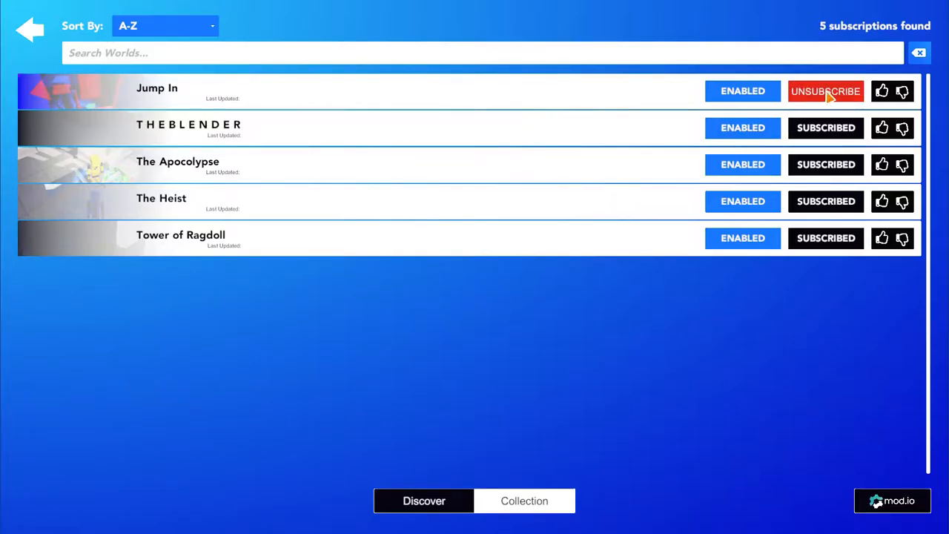
{"action": "left_click", "coordinate": [826, 91]}
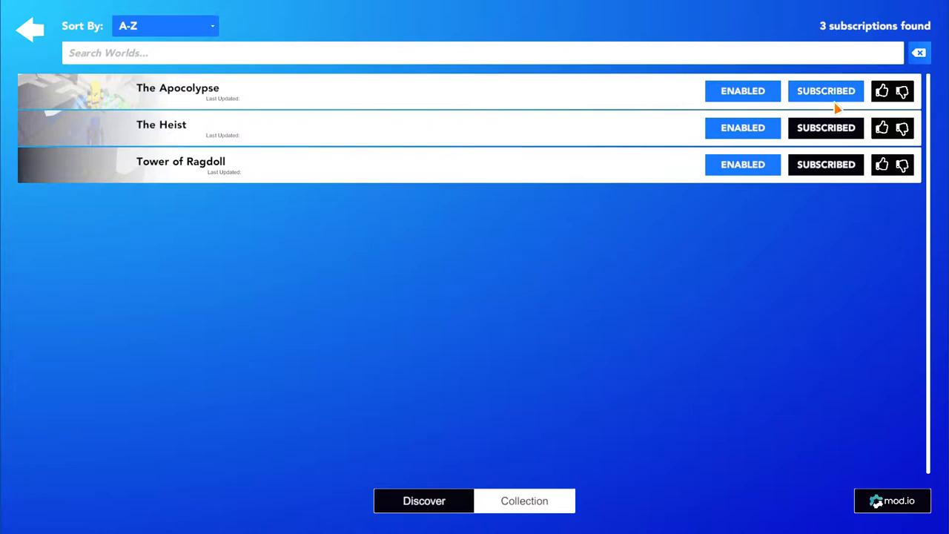
{"action": "left_click", "coordinate": [826, 90]}
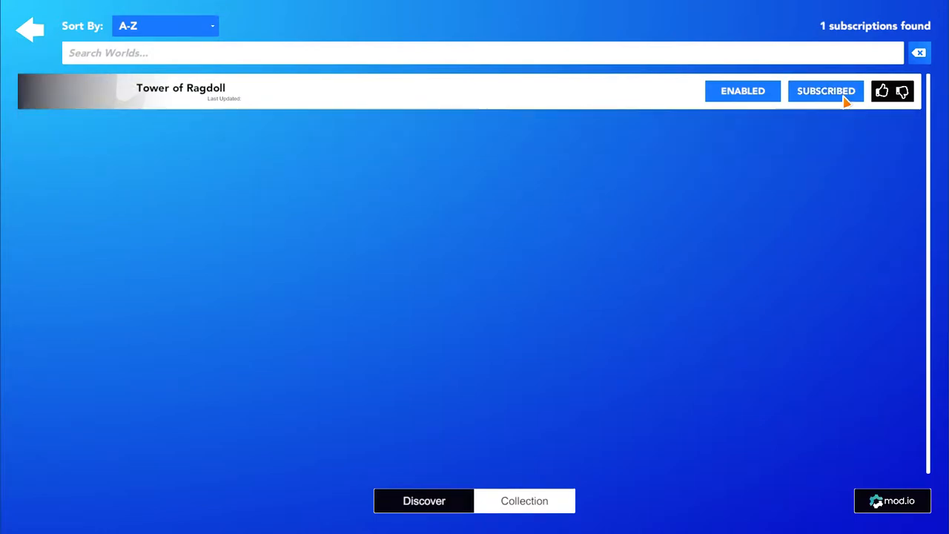
{"action": "left_click", "coordinate": [825, 90]}
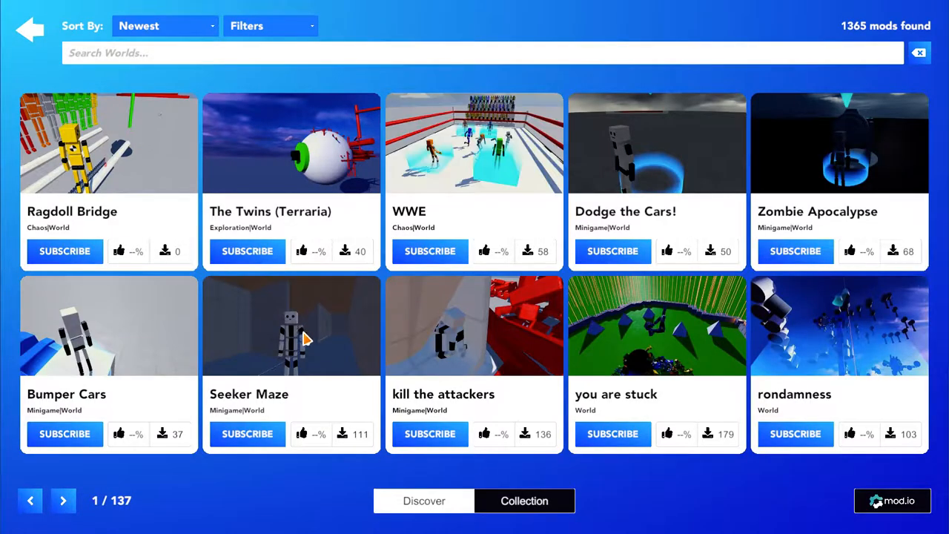
{"action": "mouse_move", "coordinate": [378, 263]}
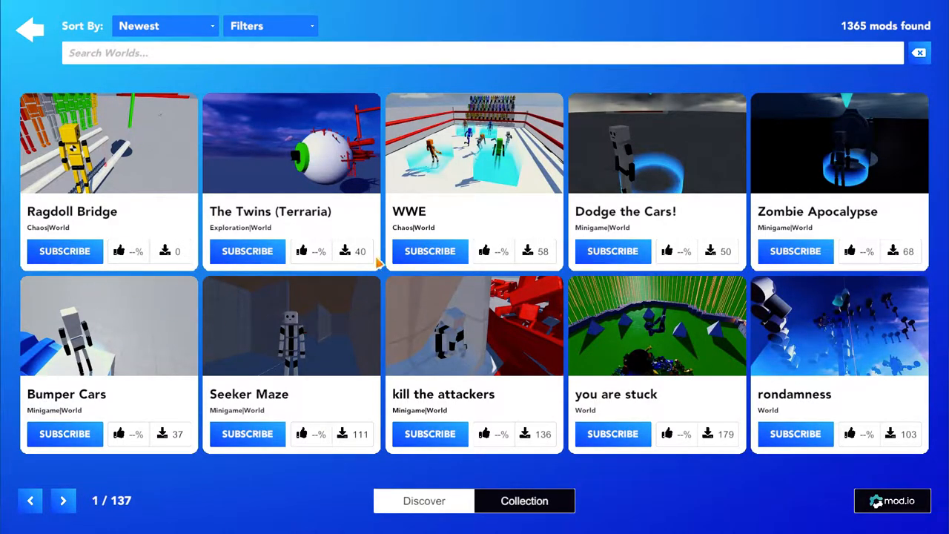
{"action": "mouse_move", "coordinate": [49, 219]}
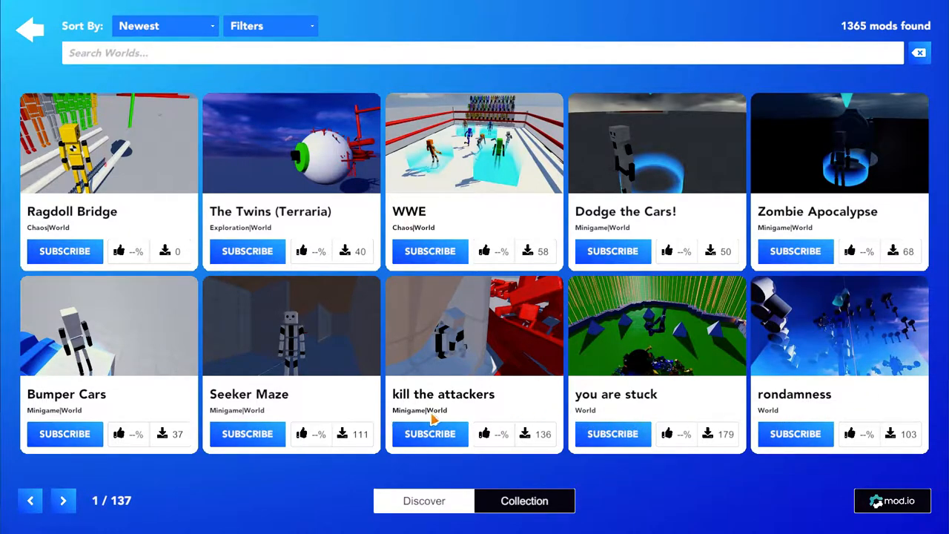
{"action": "mouse_move", "coordinate": [212, 421]}
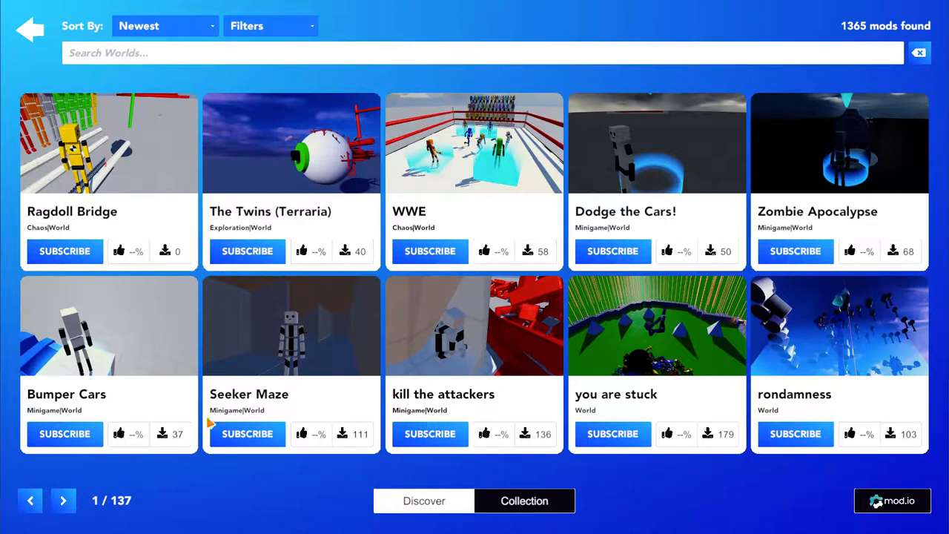
- Subscribe to the Seeker Maze world and move to the next page
{"action": "left_click", "coordinate": [247, 434]}
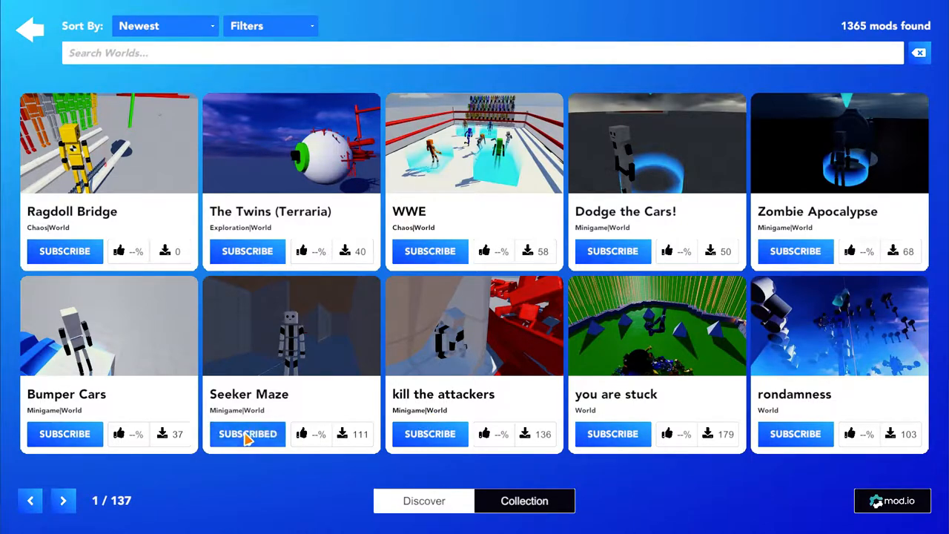
{"action": "left_click", "coordinate": [248, 434]}
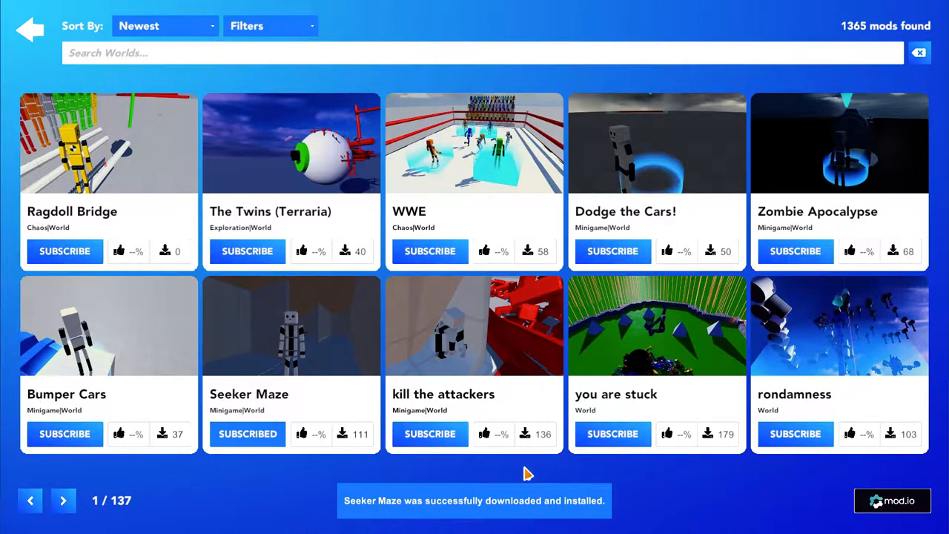
{"action": "left_click", "coordinate": [63, 500]}
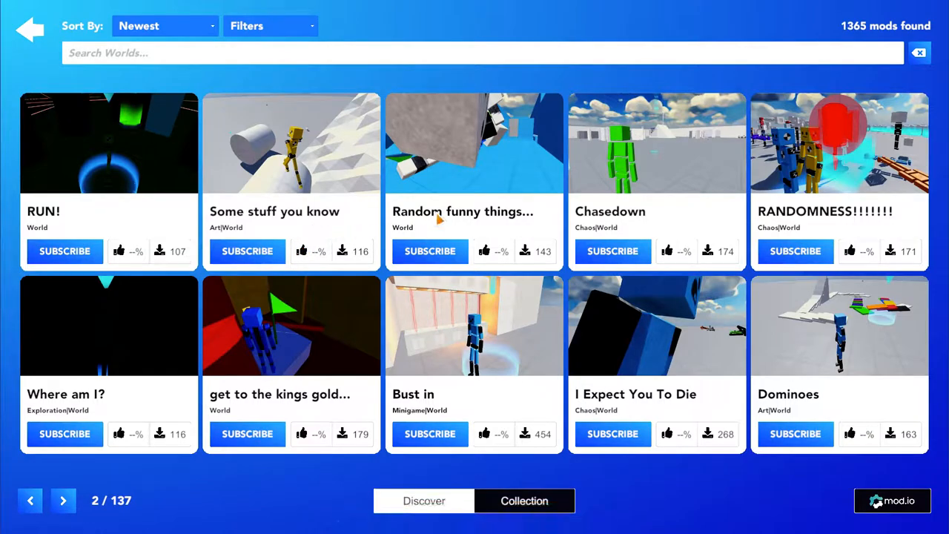
{"action": "mouse_move", "coordinate": [778, 260]}
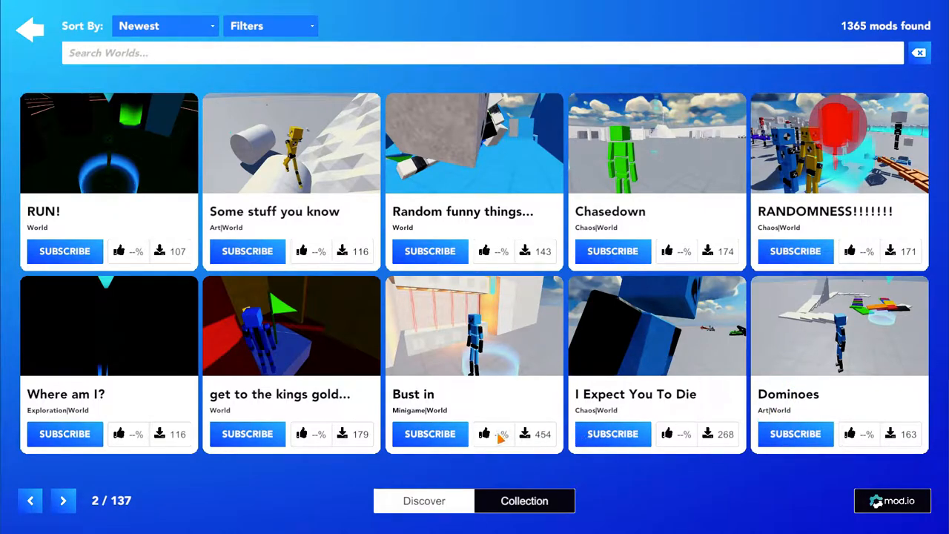
- Subscribe to the Bust in world and advance to page three
{"action": "left_click", "coordinate": [430, 434]}
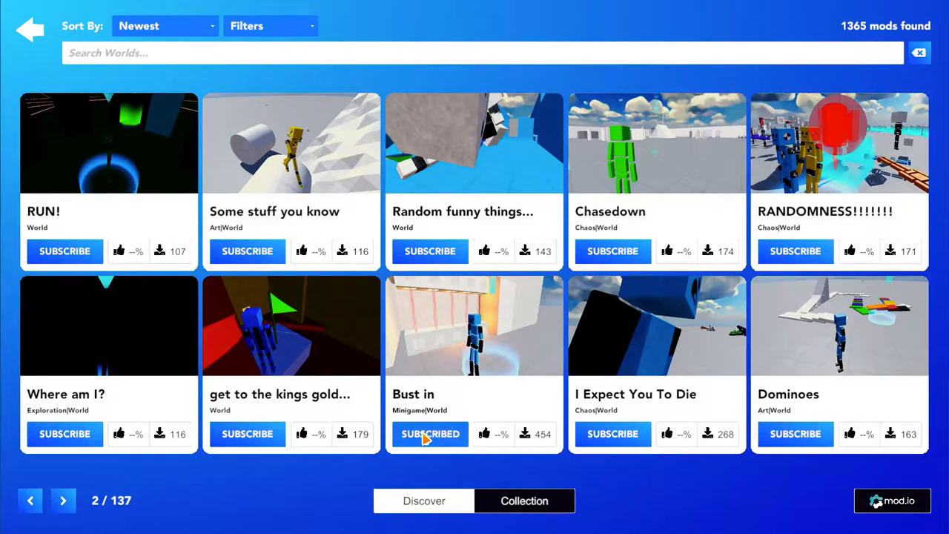
{"action": "left_click", "coordinate": [430, 433]}
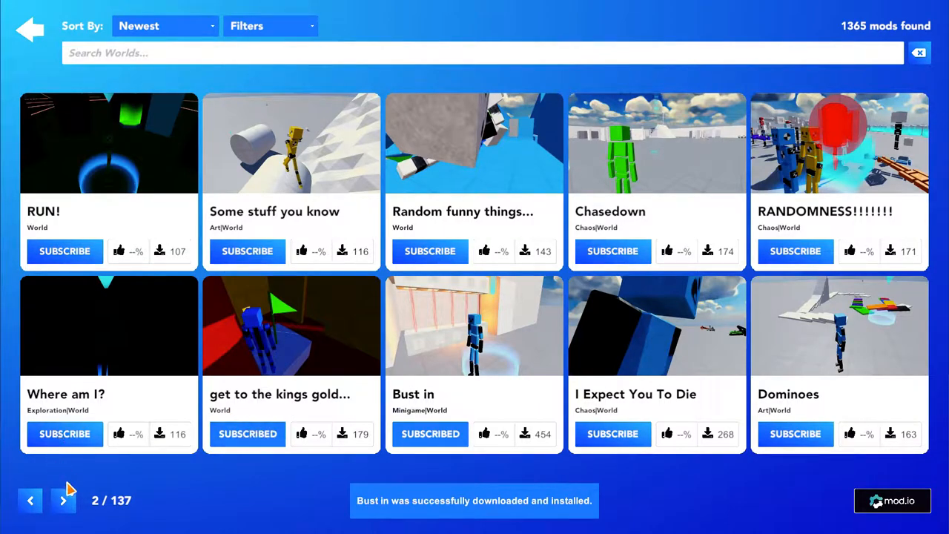
{"action": "left_click", "coordinate": [63, 500]}
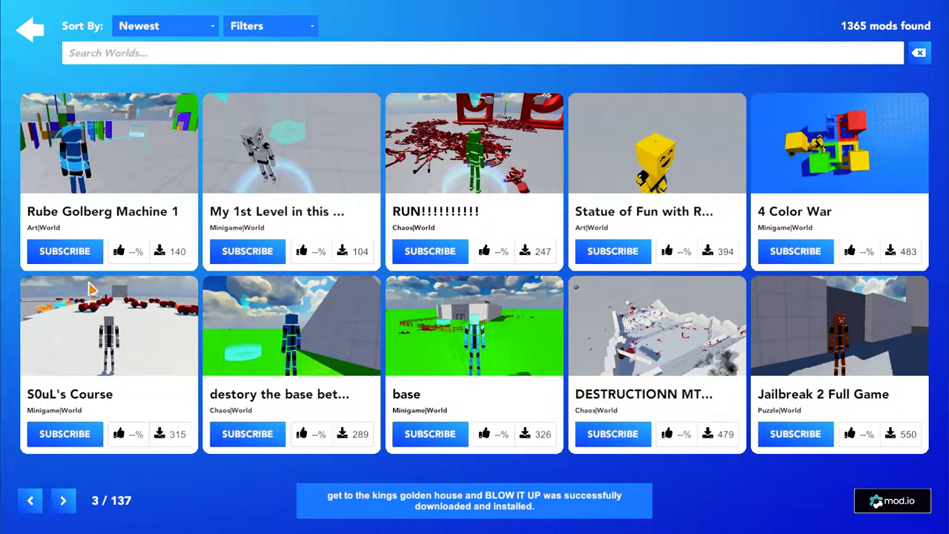
{"action": "mouse_move", "coordinate": [627, 382]}
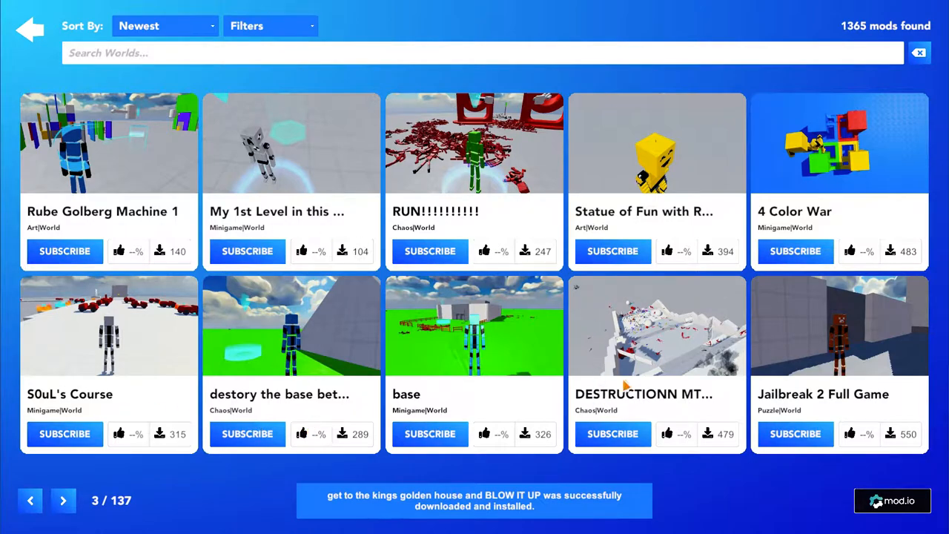
{"action": "mouse_move", "coordinate": [790, 425]}
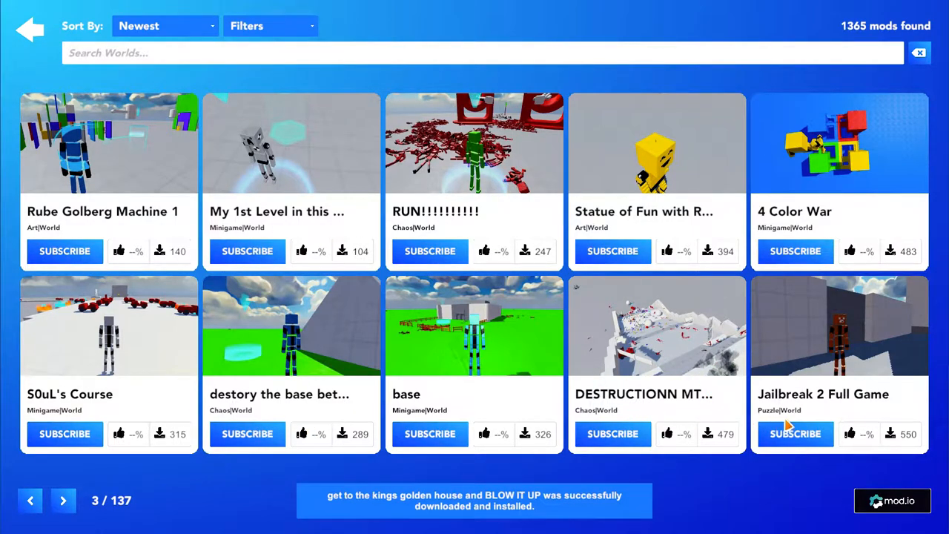
{"action": "mouse_move", "coordinate": [795, 250]}
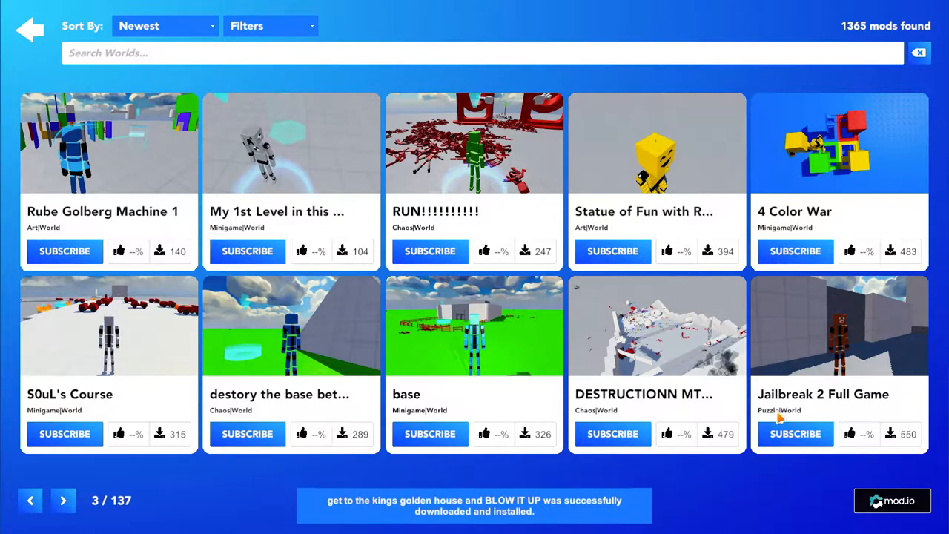
- On page four, subscribe to Da Mine Terrorizer and Obstacle Course, then return to downloads
{"action": "left_click", "coordinate": [63, 500]}
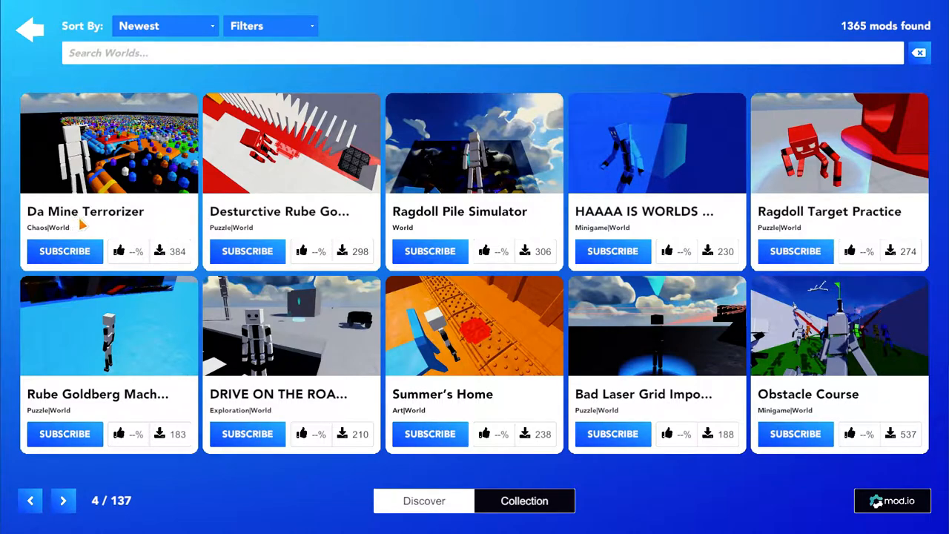
{"action": "left_click", "coordinate": [64, 251]}
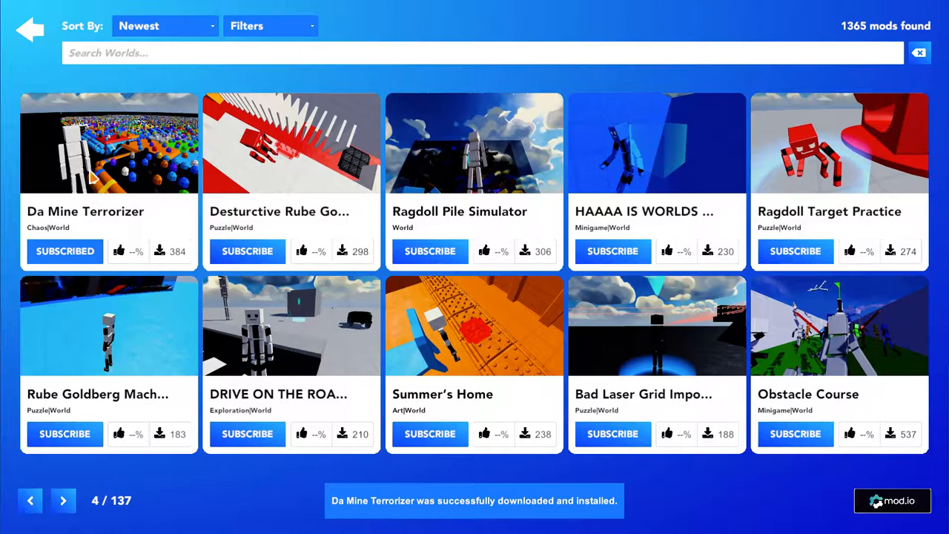
{"action": "mouse_move", "coordinate": [452, 430]}
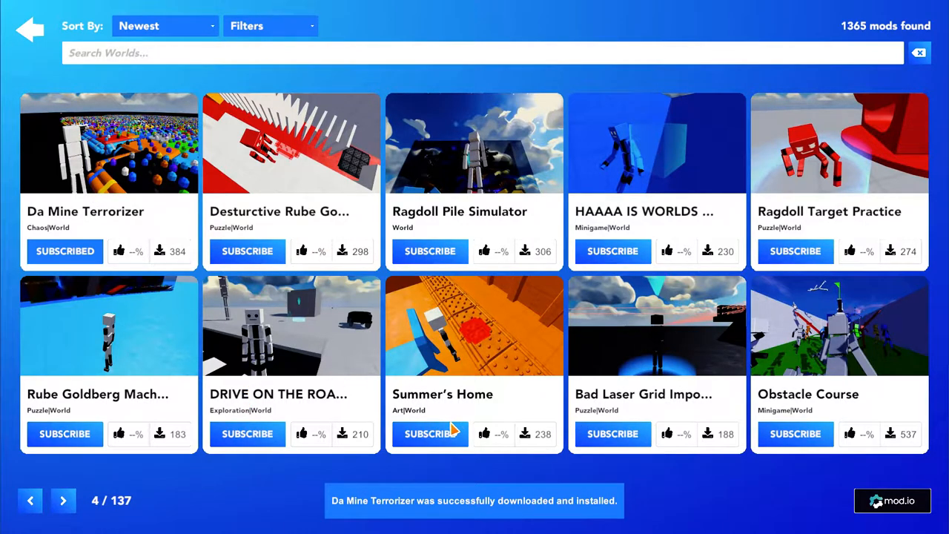
{"action": "mouse_move", "coordinate": [666, 381]}
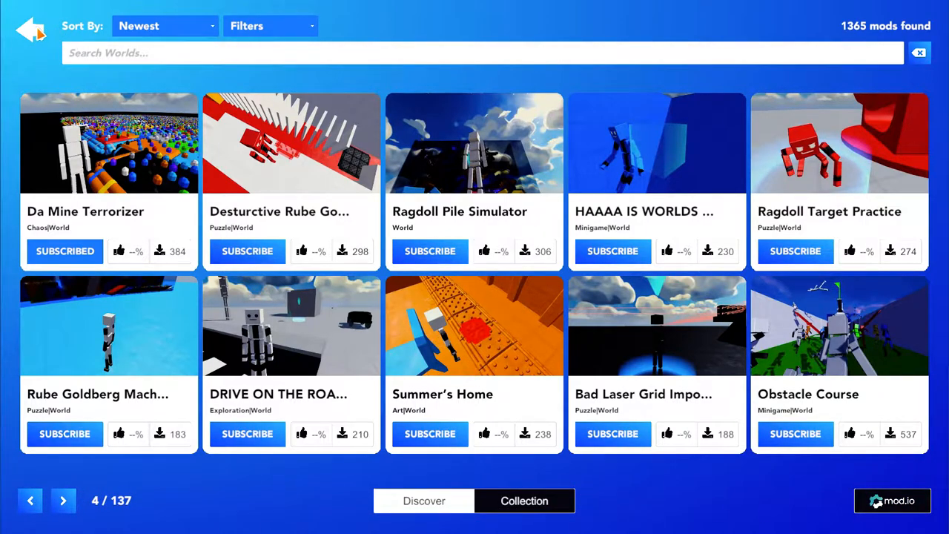
{"action": "mouse_move", "coordinate": [789, 417]}
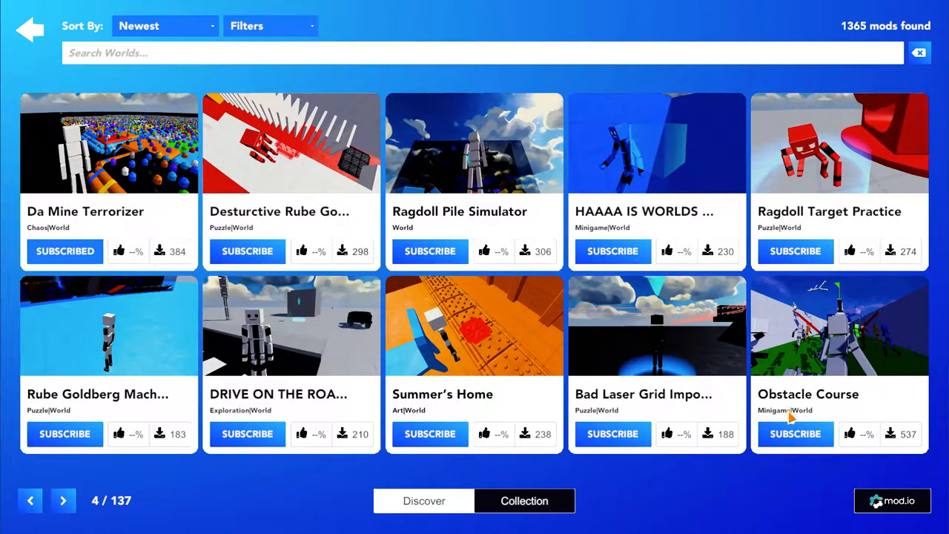
{"action": "left_click", "coordinate": [795, 434]}
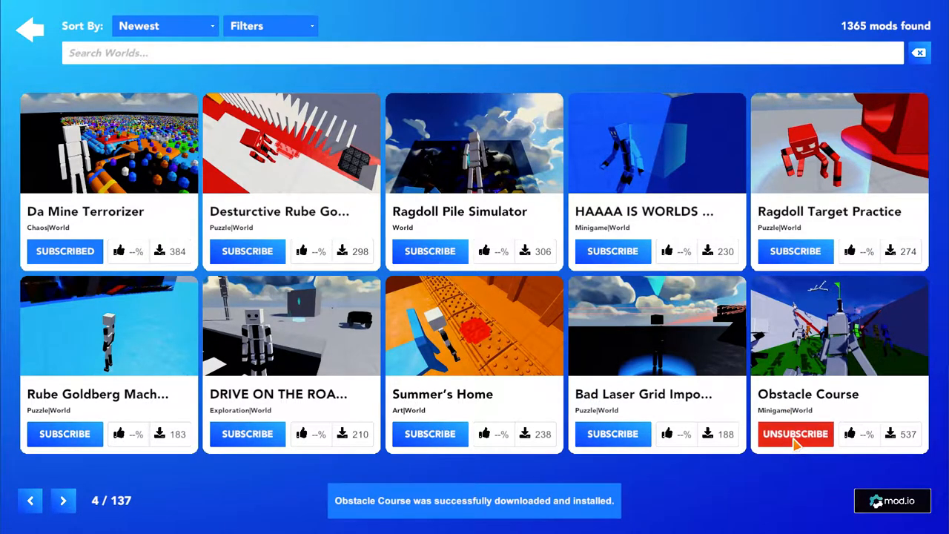
{"action": "left_click", "coordinate": [795, 433]}
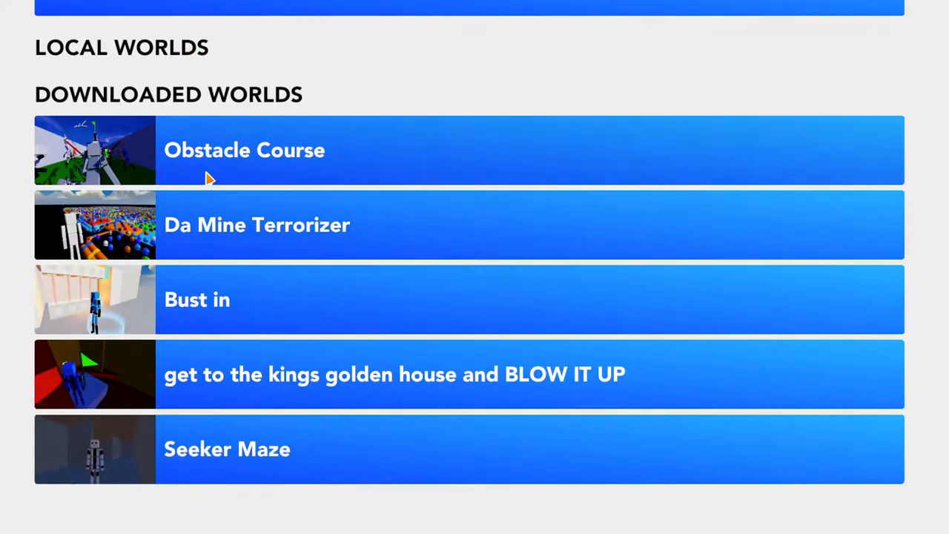
{"action": "mouse_move", "coordinate": [304, 450]}
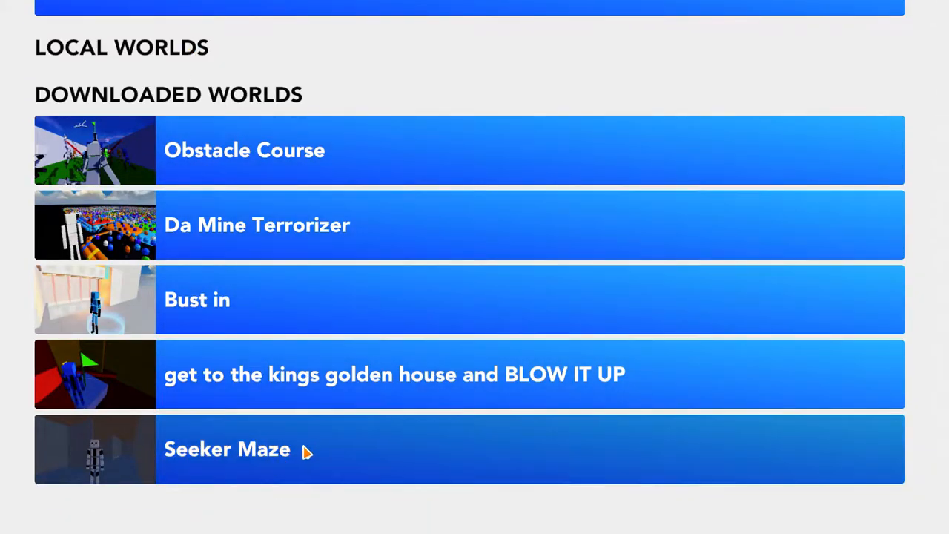
- Load Seeker Maze and play among its grey walls and red creatures
{"action": "left_click", "coordinate": [227, 449]}
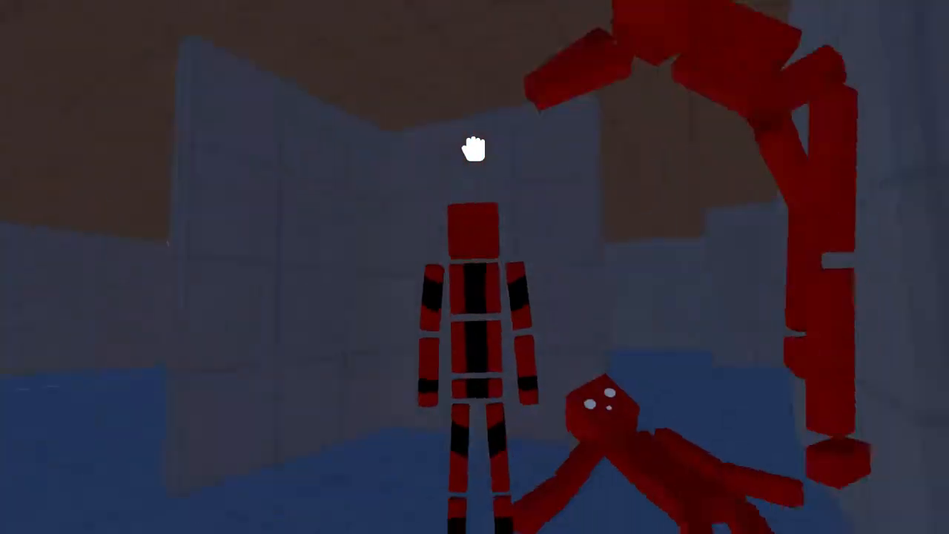
- Exit Seeker Maze without saving and pick the kings golden house from the Sandbox list
{"action": "key", "text": "Escape"}
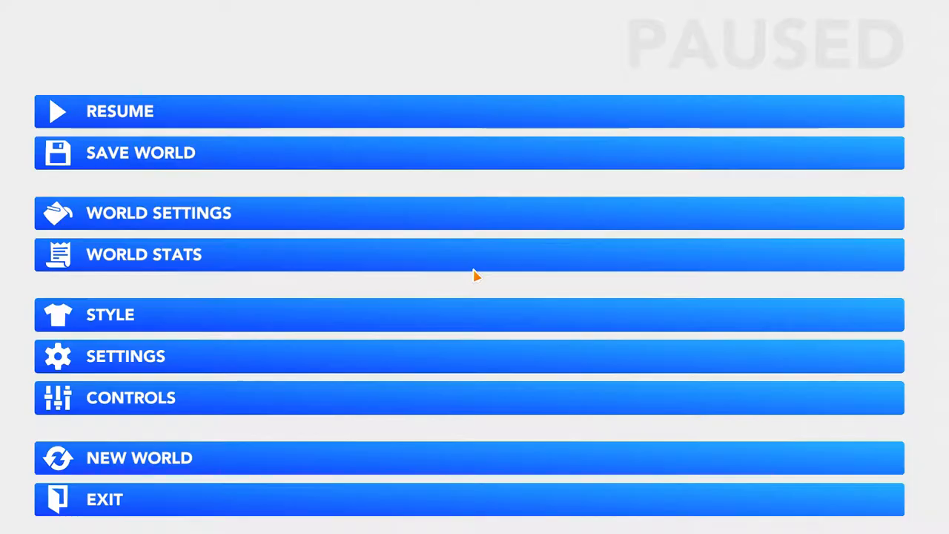
{"action": "left_click", "coordinate": [104, 498]}
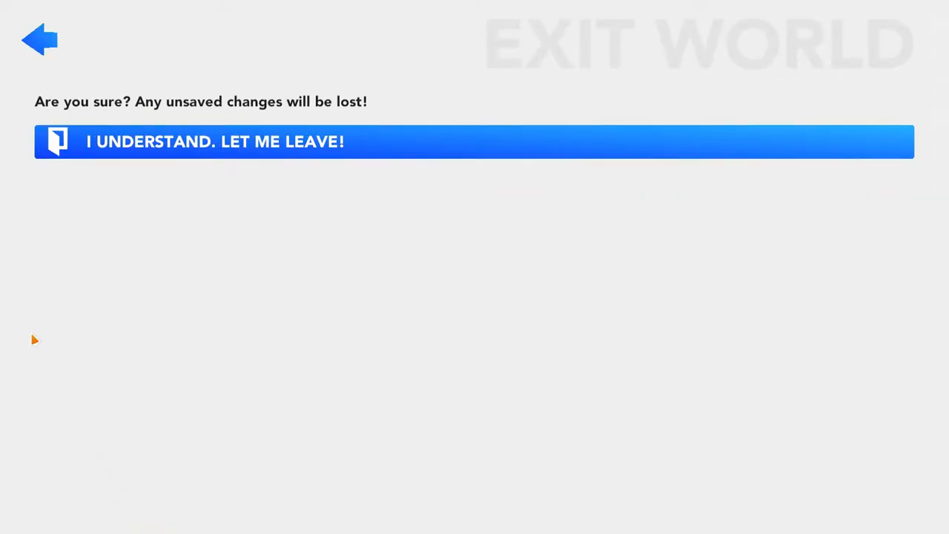
{"action": "left_click", "coordinate": [474, 141]}
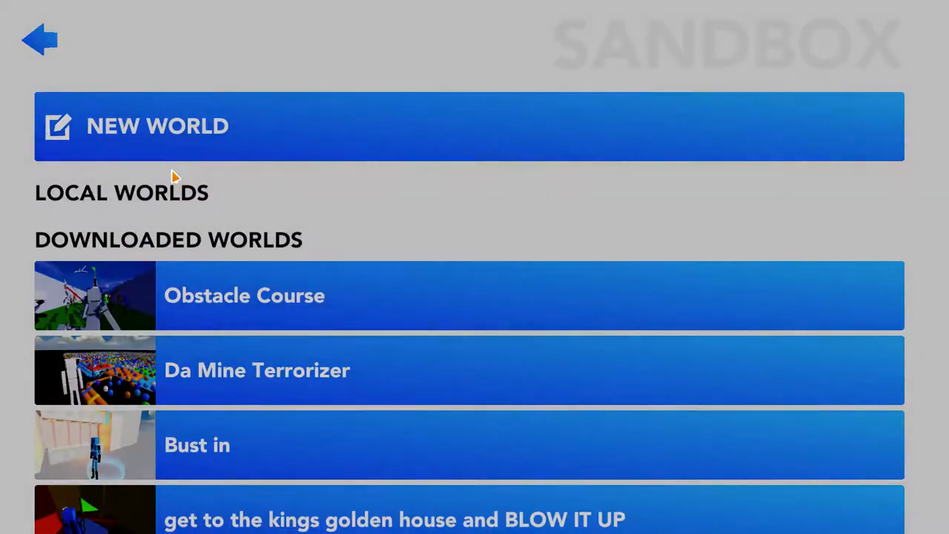
{"action": "scroll", "scroll_direction": "down", "scroll_amount": 3}
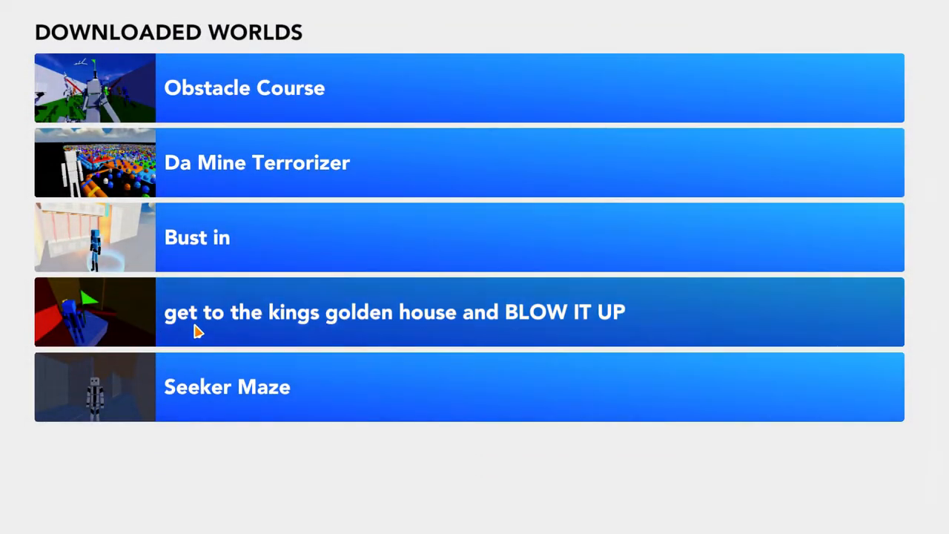
{"action": "left_click", "coordinate": [393, 312]}
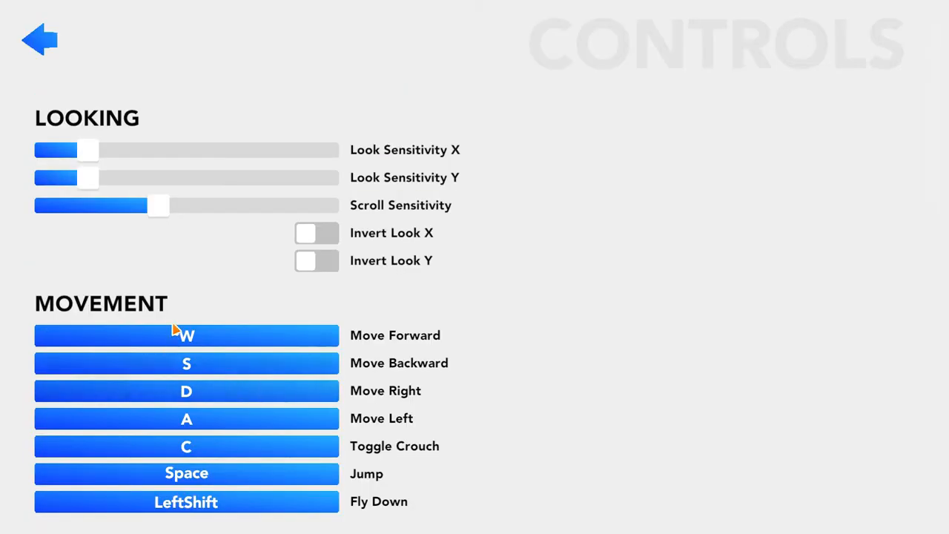
{"action": "scroll", "scroll_direction": "down", "scroll_amount": 3}
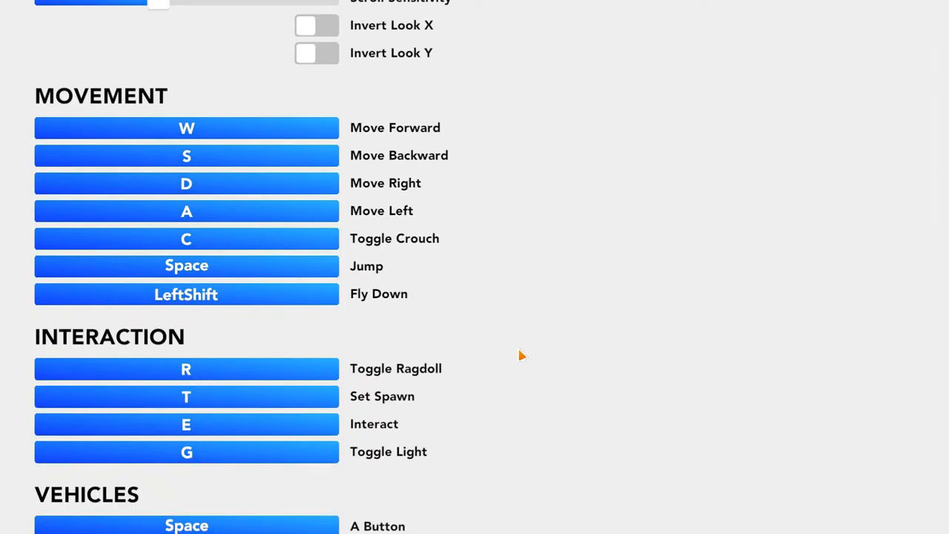
{"action": "scroll", "scroll_direction": "down", "scroll_amount": 3}
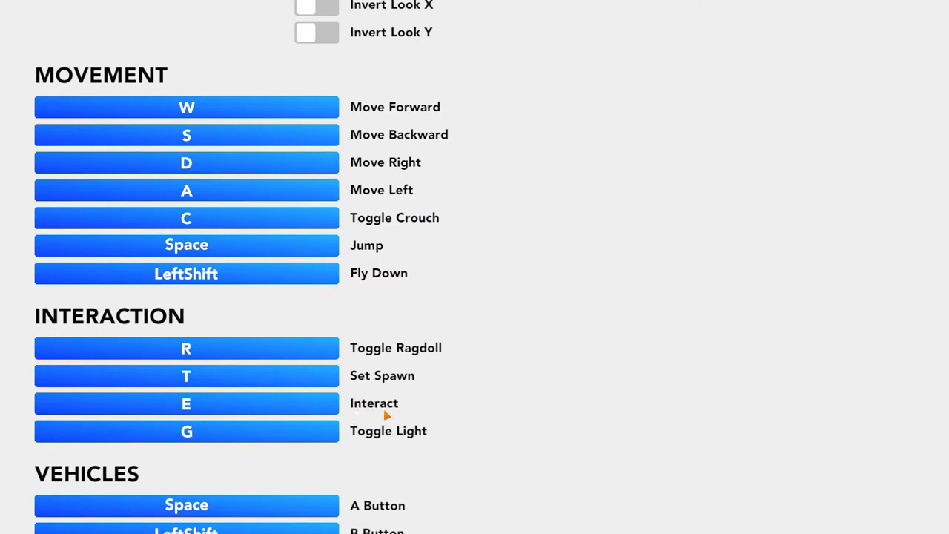
{"action": "scroll", "scroll_direction": "down", "scroll_amount": 3}
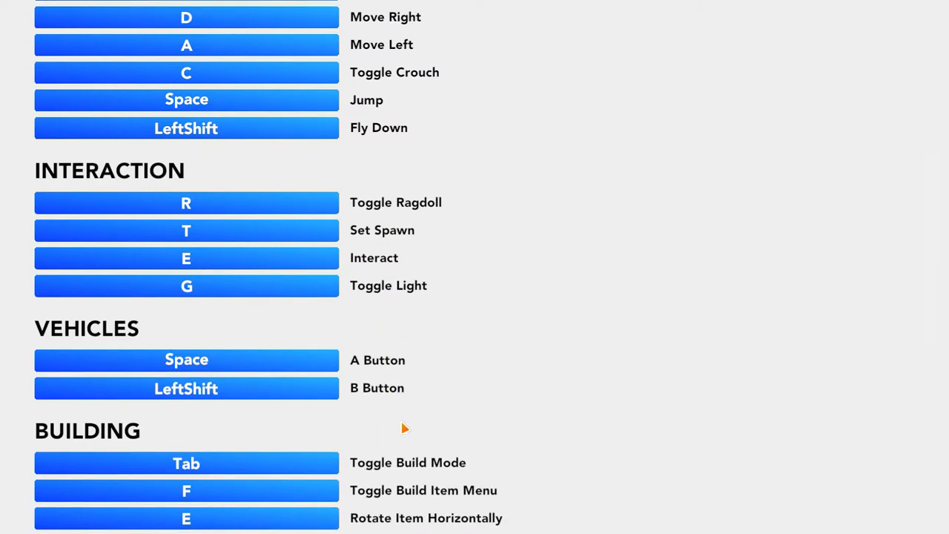
{"action": "scroll", "scroll_direction": "down", "scroll_amount": 3}
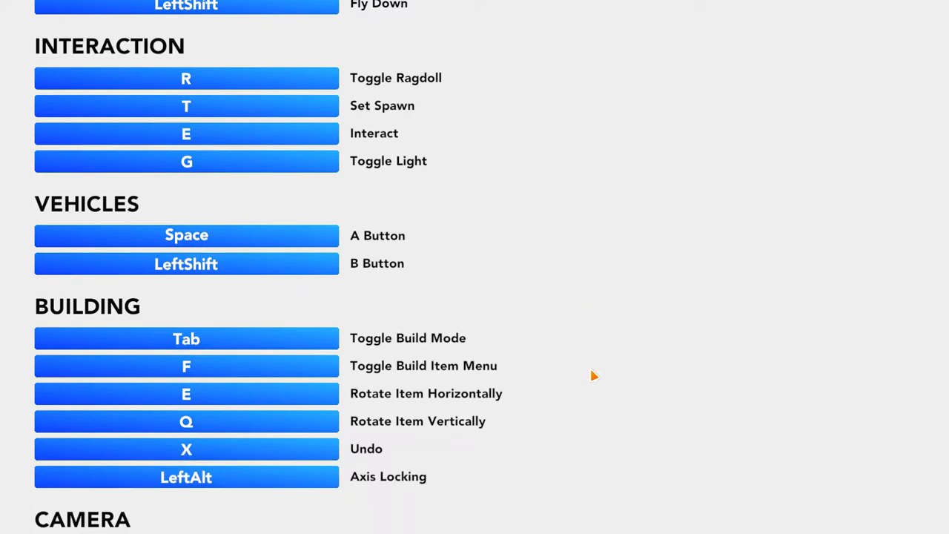
{"action": "scroll", "scroll_direction": "down", "scroll_amount": 3}
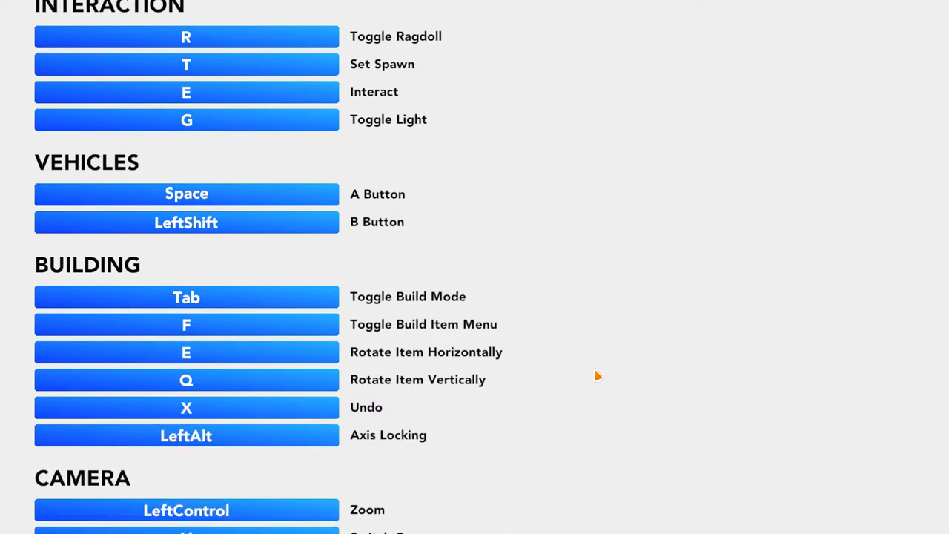
{"action": "scroll", "scroll_direction": "down", "scroll_amount": 3}
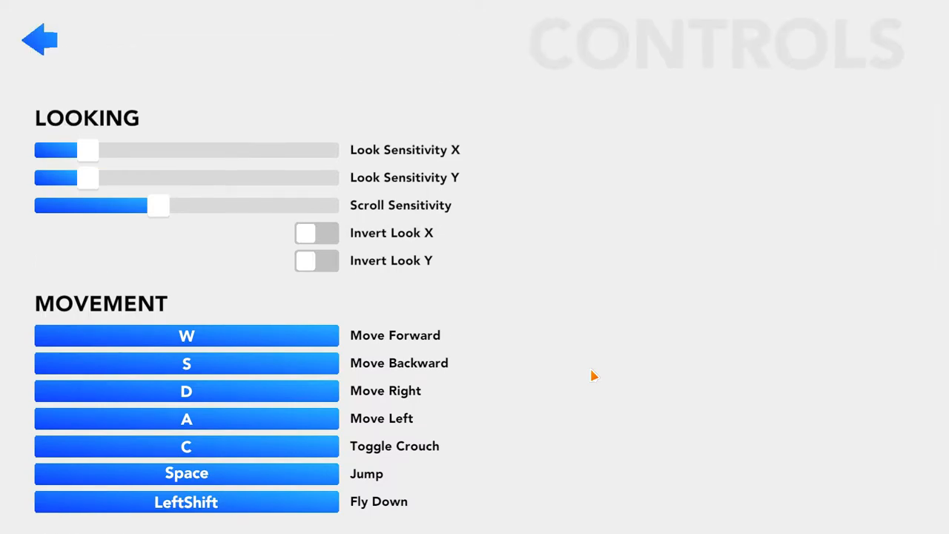
{"action": "scroll", "scroll_direction": "down", "scroll_amount": 3}
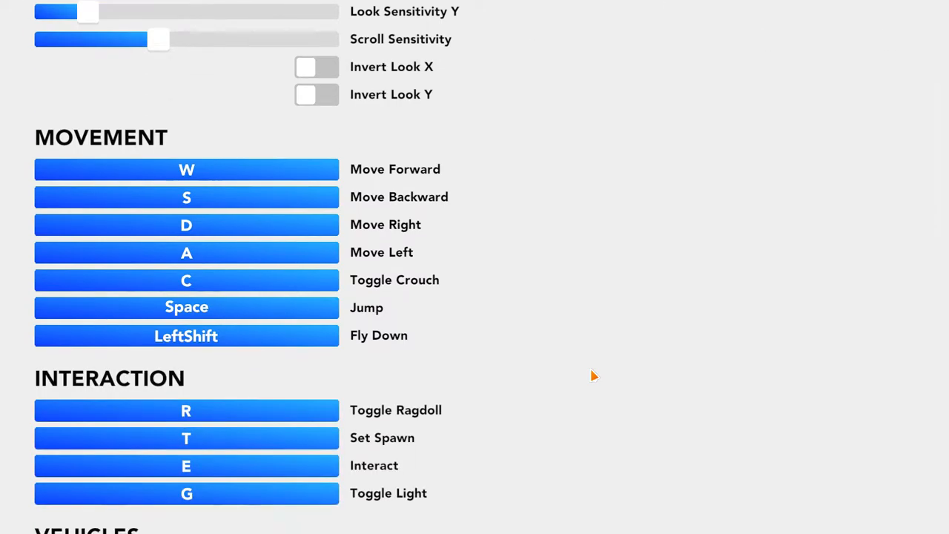
{"action": "scroll", "scroll_direction": "down", "scroll_amount": 3}
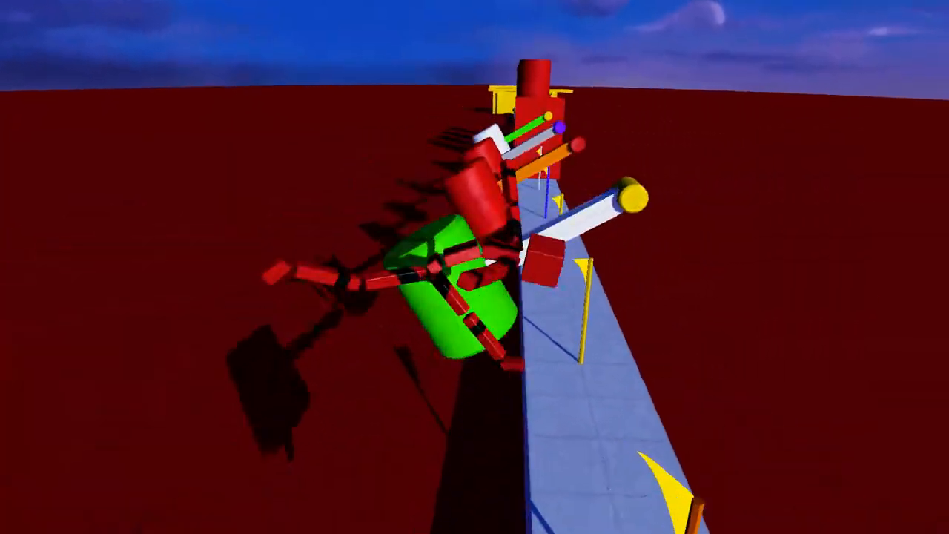
- Pause the red obstacle world and exit it from the pause menu
{"action": "key", "text": "Escape"}
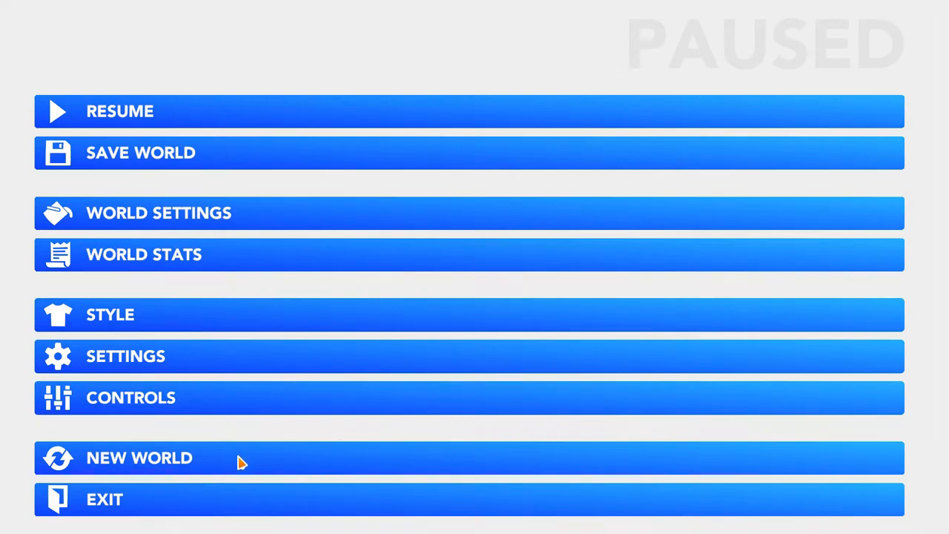
{"action": "mouse_move", "coordinate": [126, 503]}
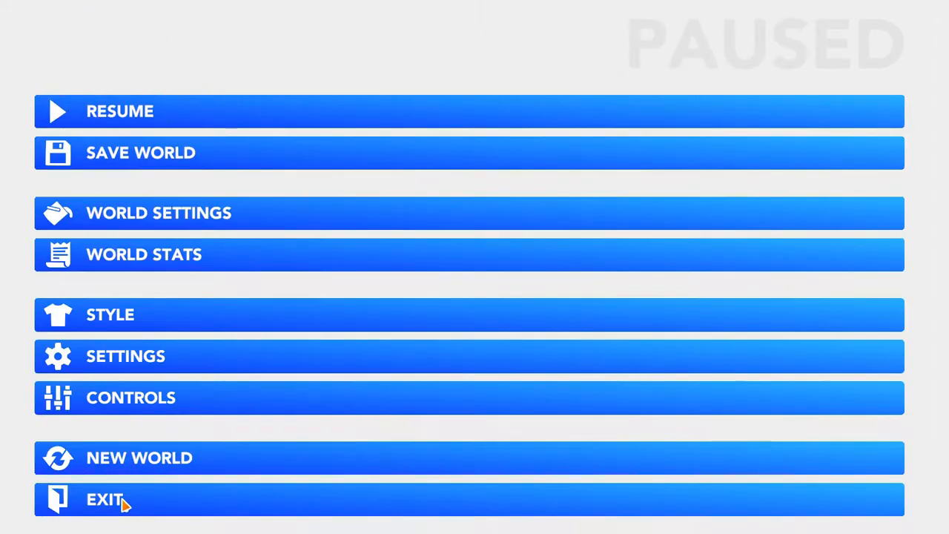
{"action": "left_click", "coordinate": [139, 457]}
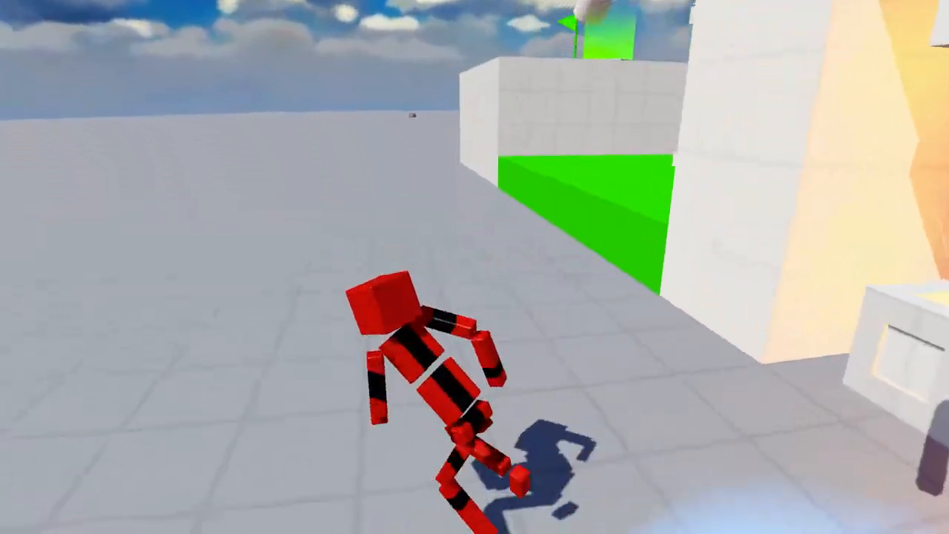
{"action": "mouse_move", "coordinate": [474, 267]}
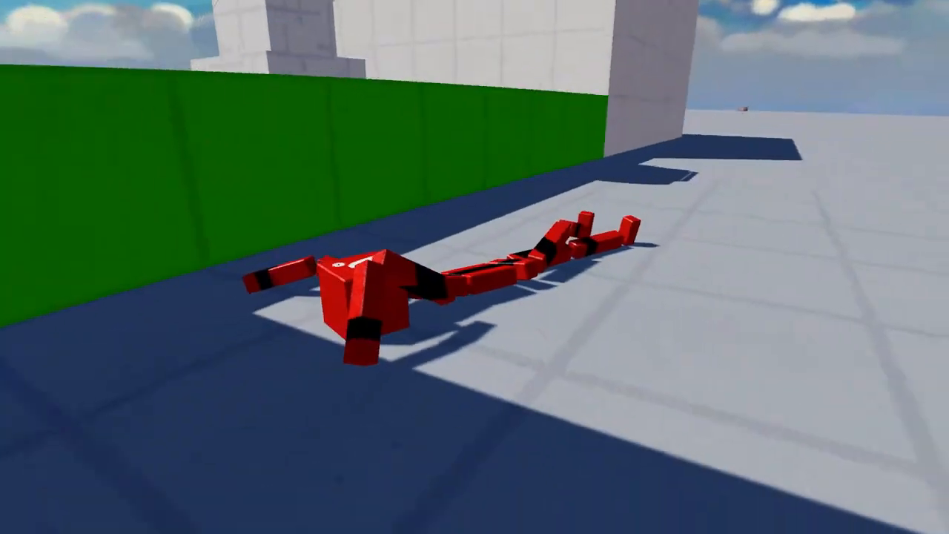
- Exit the white world without saving and open the Da Mine Terrorizer world
{"action": "key", "text": "Escape"}
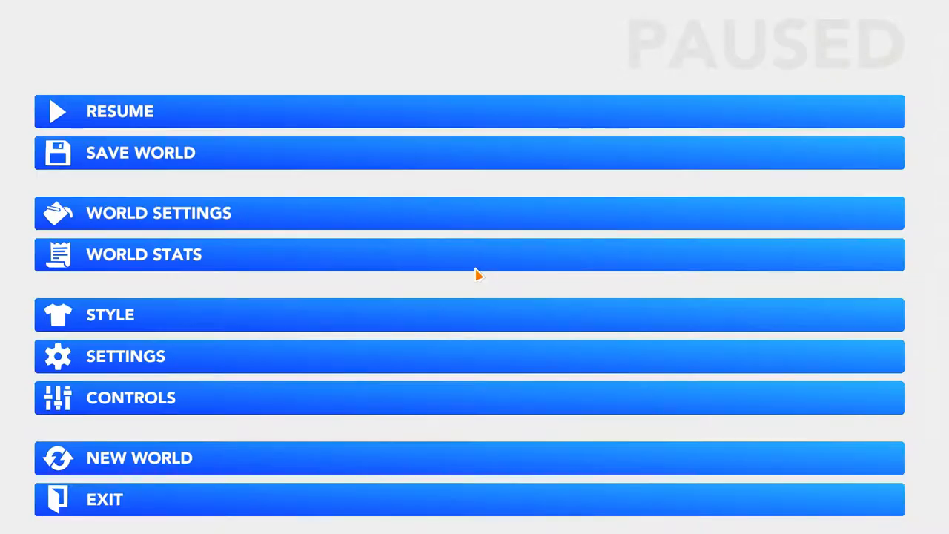
{"action": "left_click", "coordinate": [104, 499]}
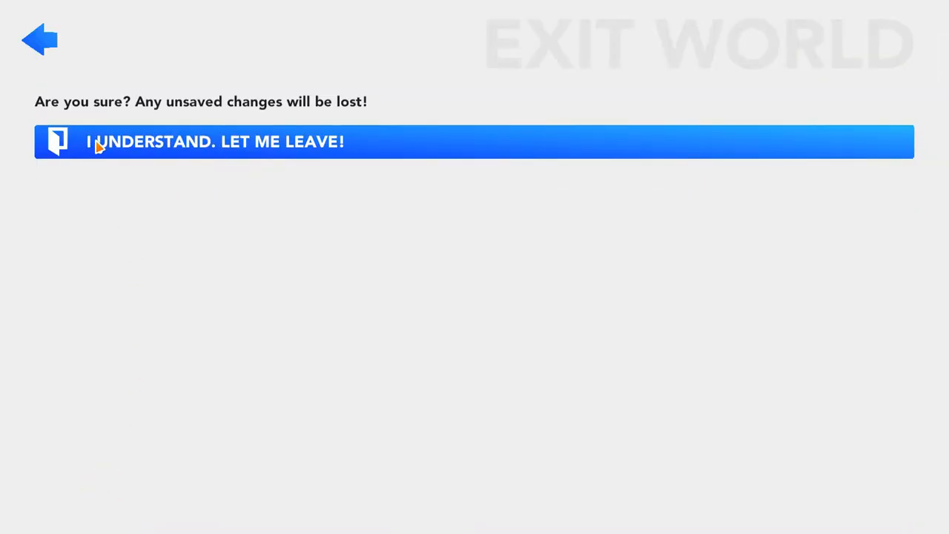
{"action": "left_click", "coordinate": [215, 141]}
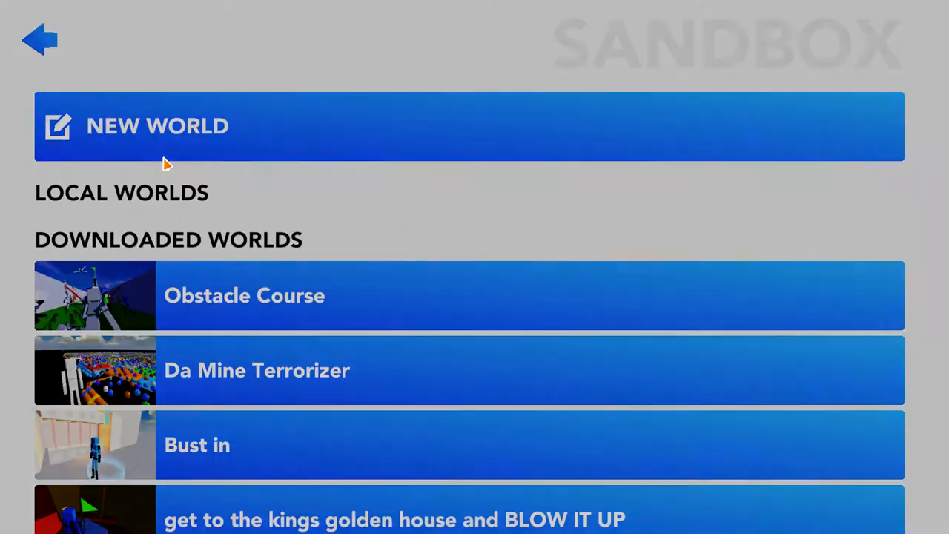
{"action": "scroll", "scroll_direction": "down", "scroll_amount": 3}
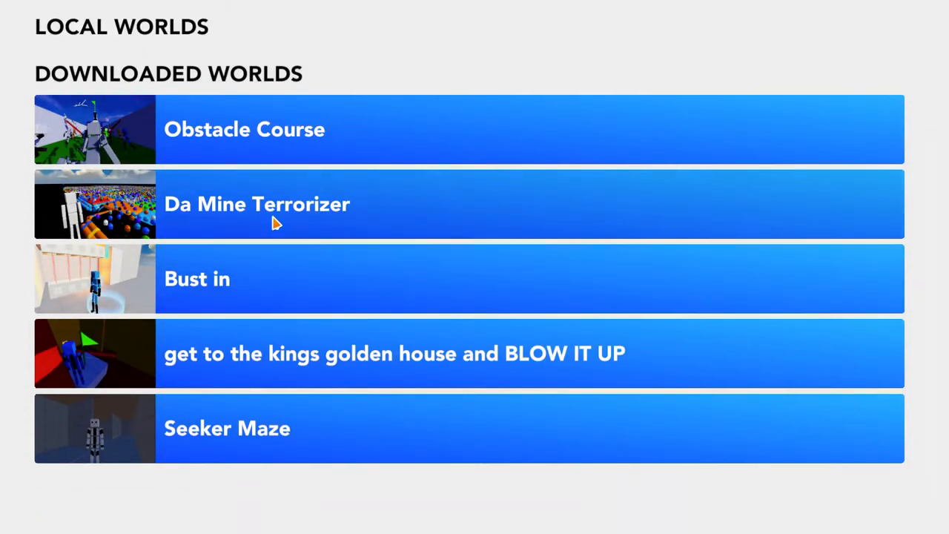
{"action": "left_click", "coordinate": [275, 204]}
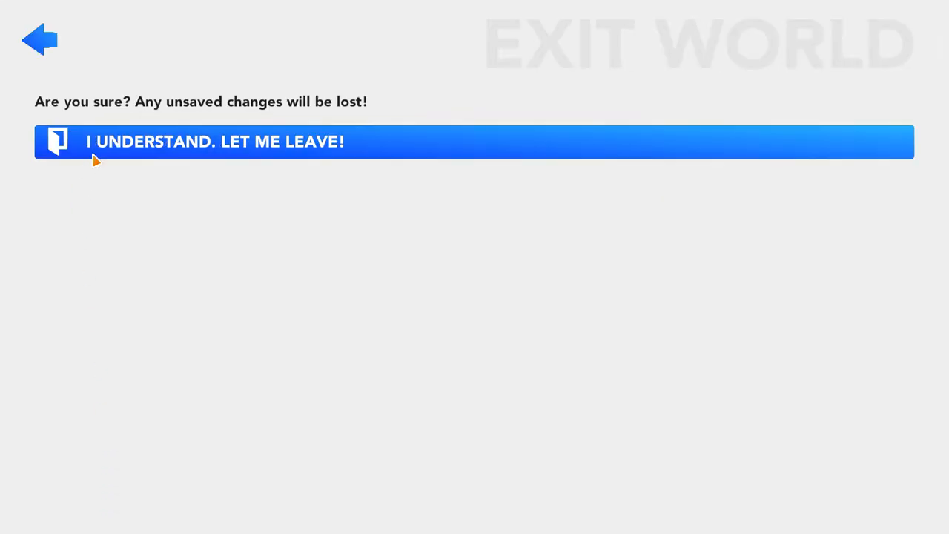
- Leave Da Mine Terrorizer and load Obstacle Course from the sandbox worlds
{"action": "left_click", "coordinate": [215, 141]}
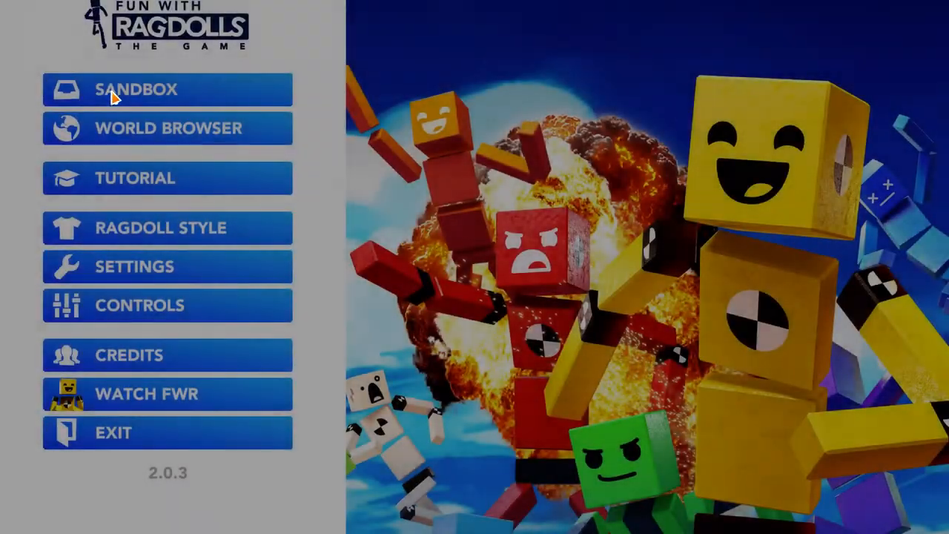
{"action": "left_click", "coordinate": [135, 89]}
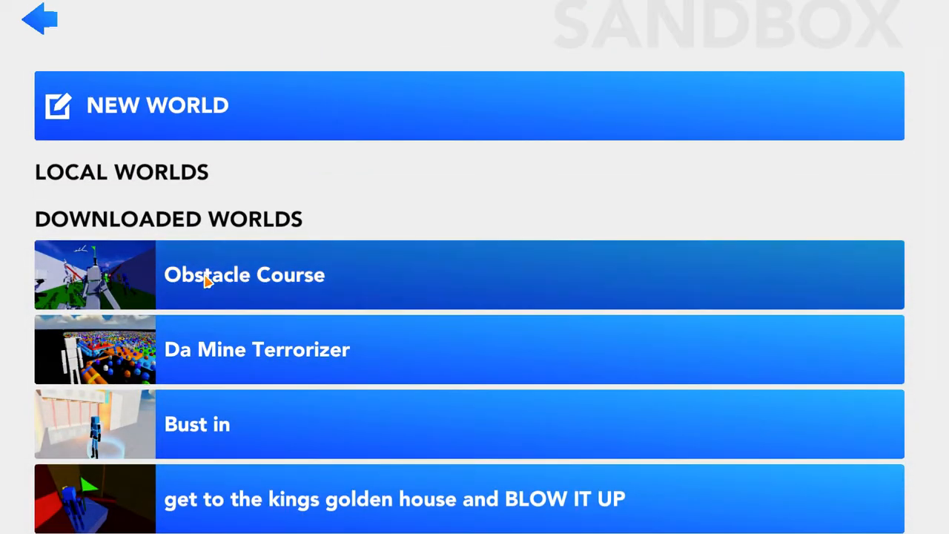
{"action": "left_click", "coordinate": [244, 274]}
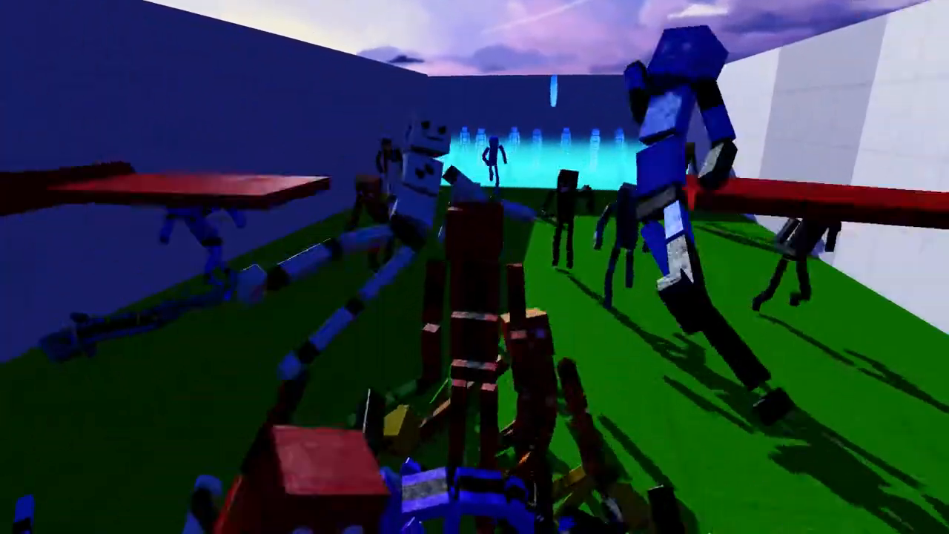
- Pause the crowded Obstacle Course arena with Escape to show the PAUSED menu
{"action": "key", "text": "Escape"}
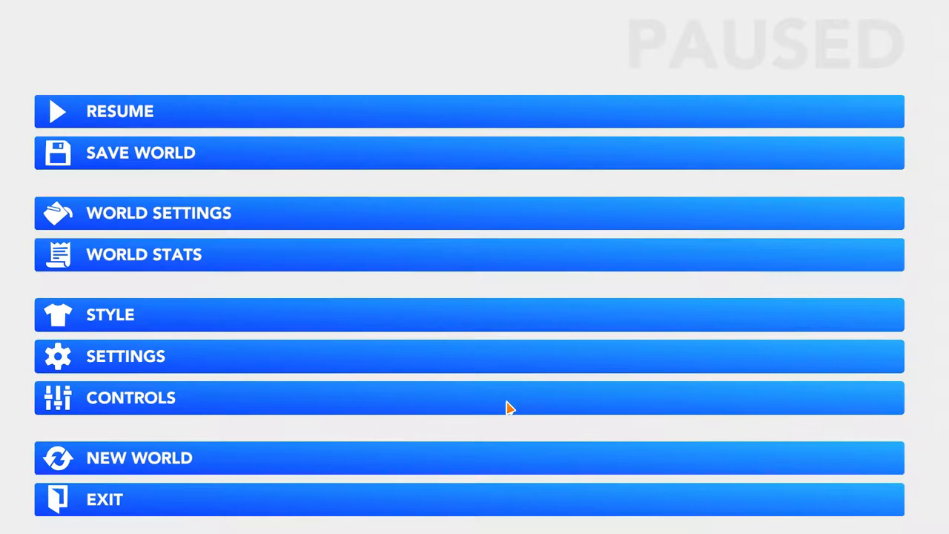